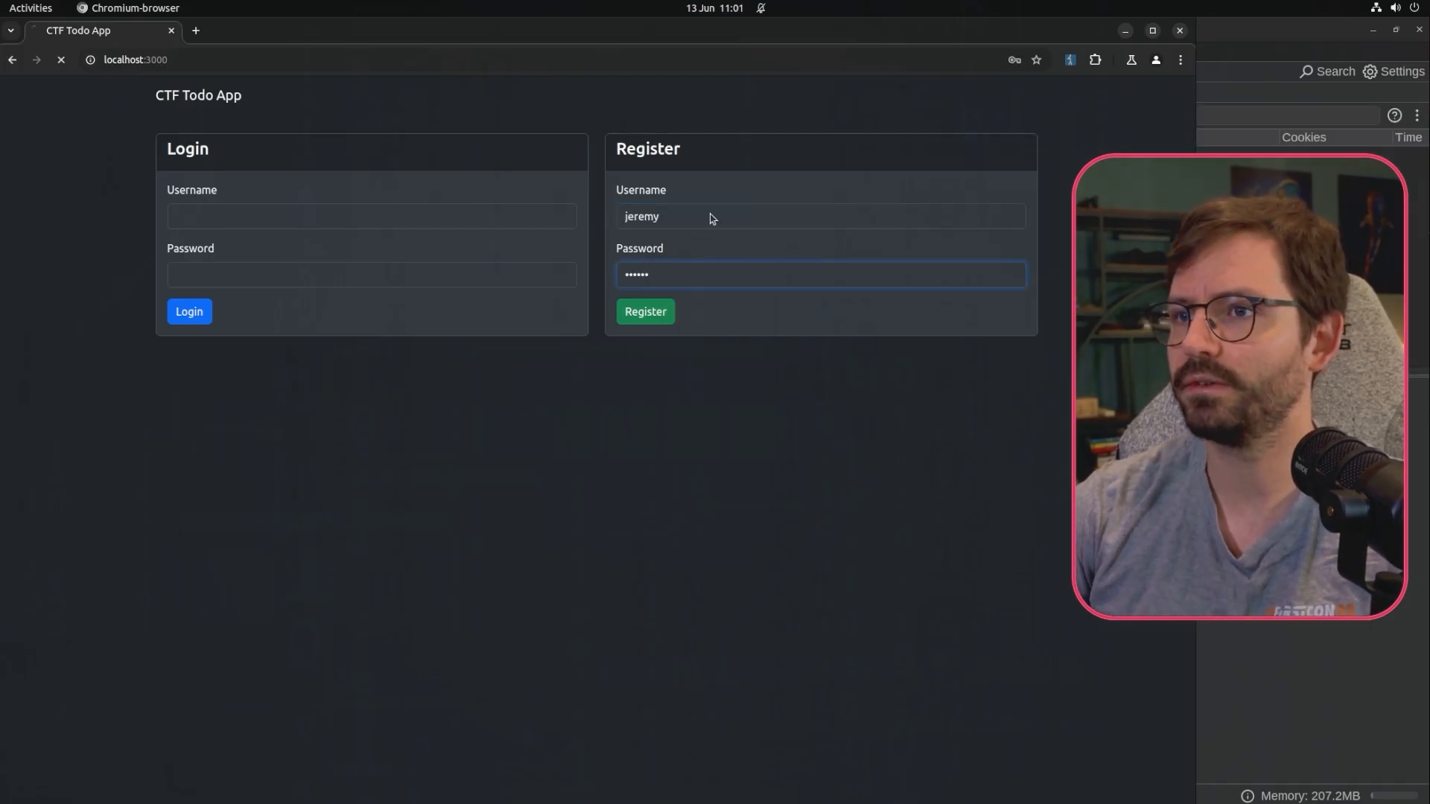
Register the new account and add the todos drink coffee and drink water.
{"action": "left_click", "coordinate": [645, 312]}
{"action": "type", "text": "drink coffee"}
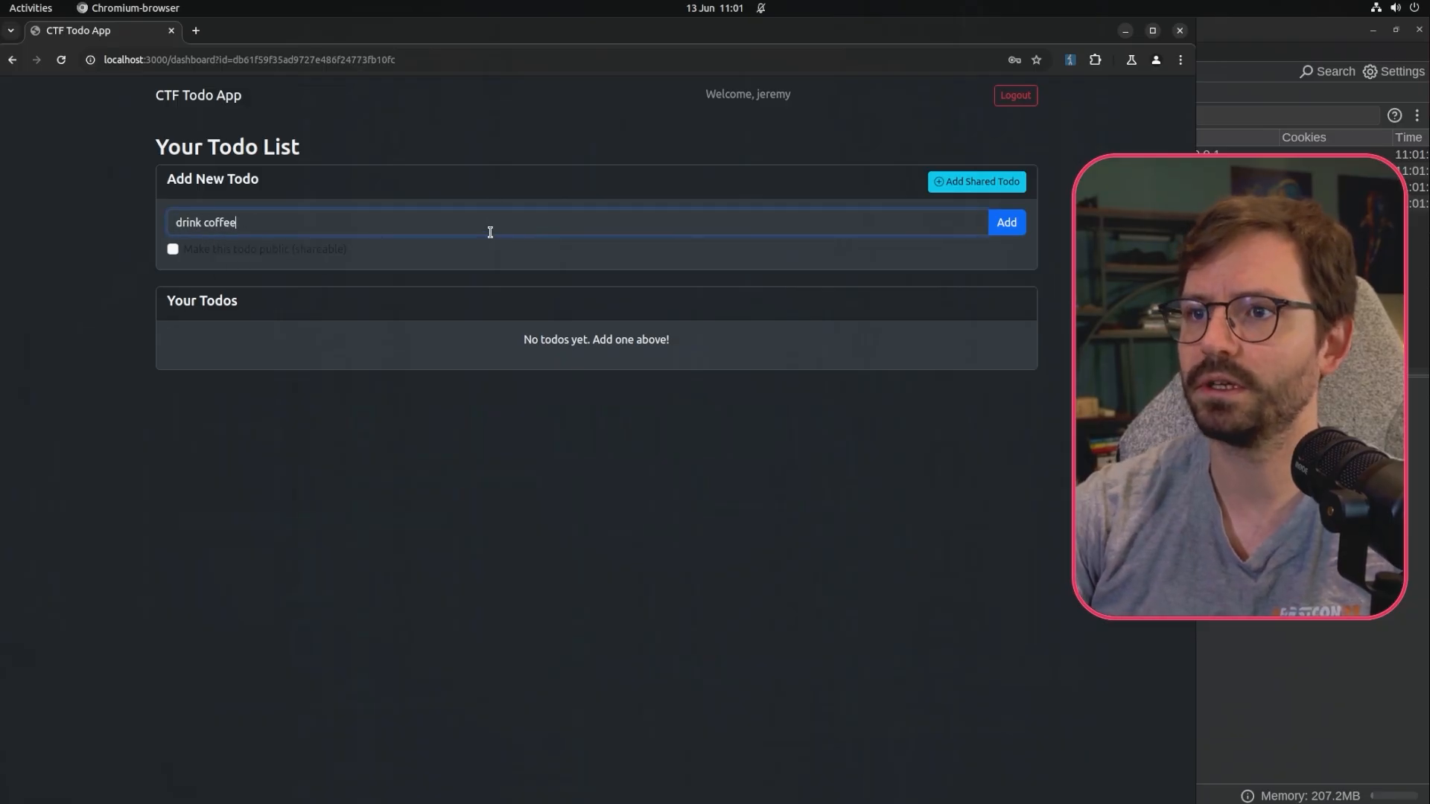
{"action": "left_click", "coordinate": [1005, 222]}
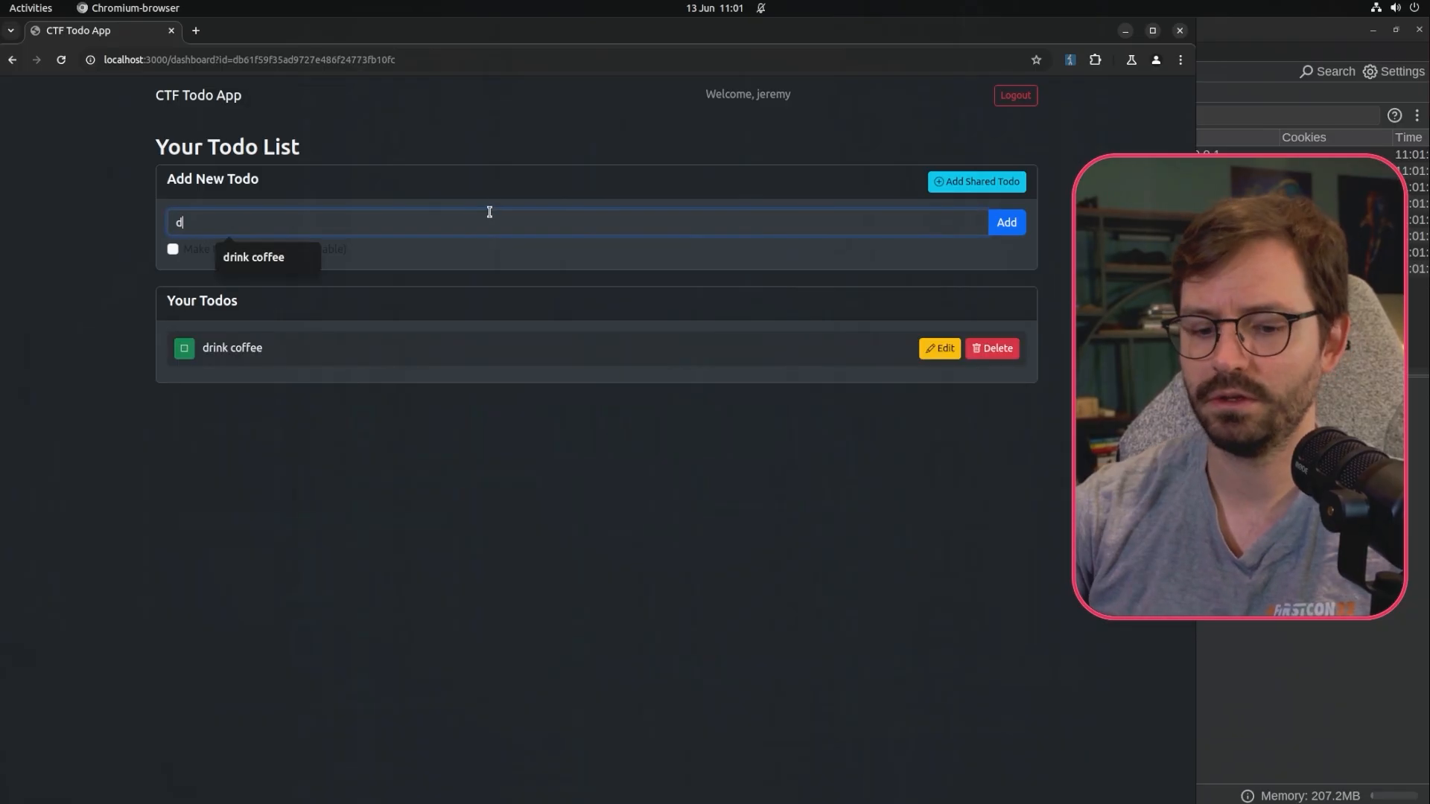
{"action": "left_click", "coordinate": [1005, 222]}
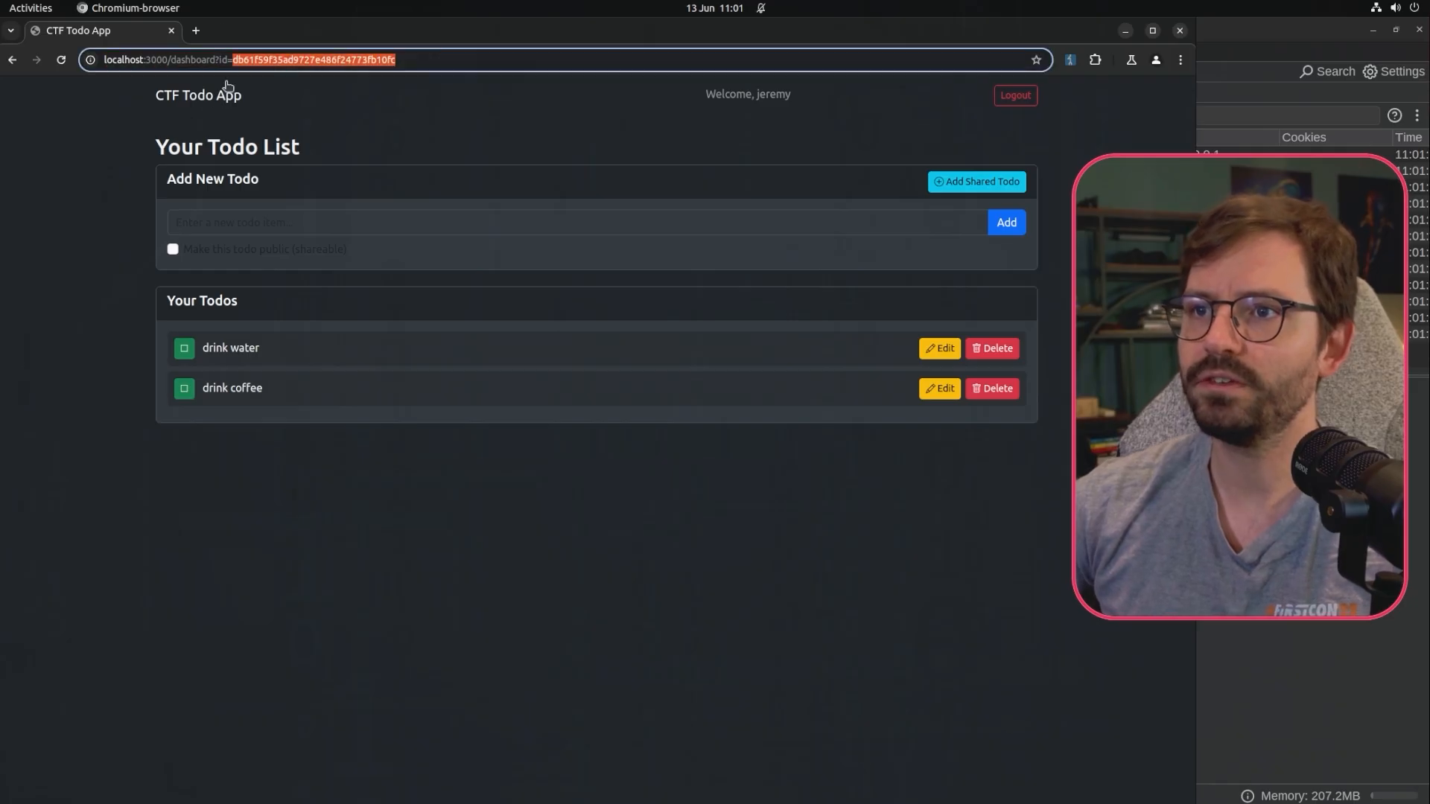
{"action": "mouse_move", "coordinate": [295, 67]}
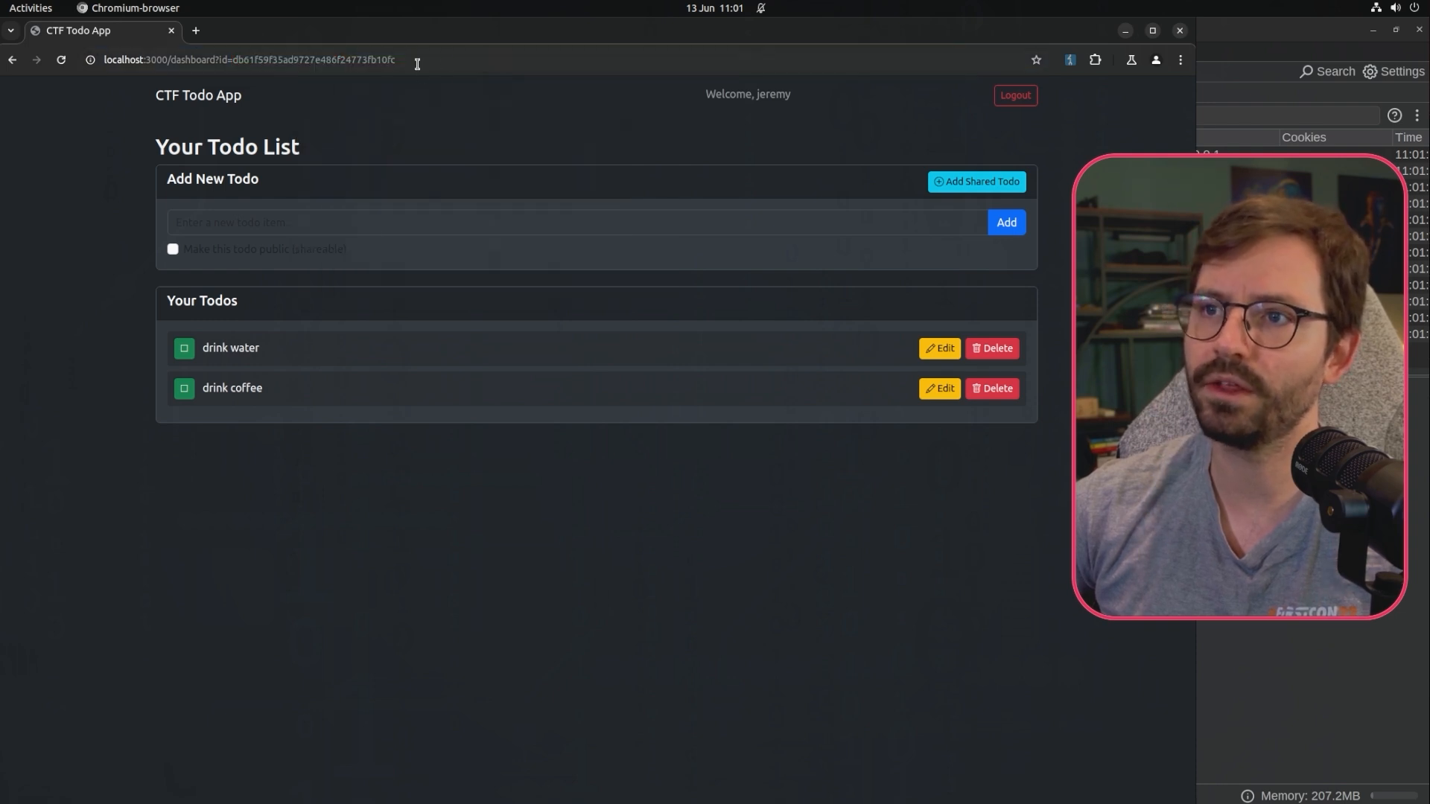
{"action": "mouse_move", "coordinate": [487, 527]}
{"action": "type", "text": "micr"}
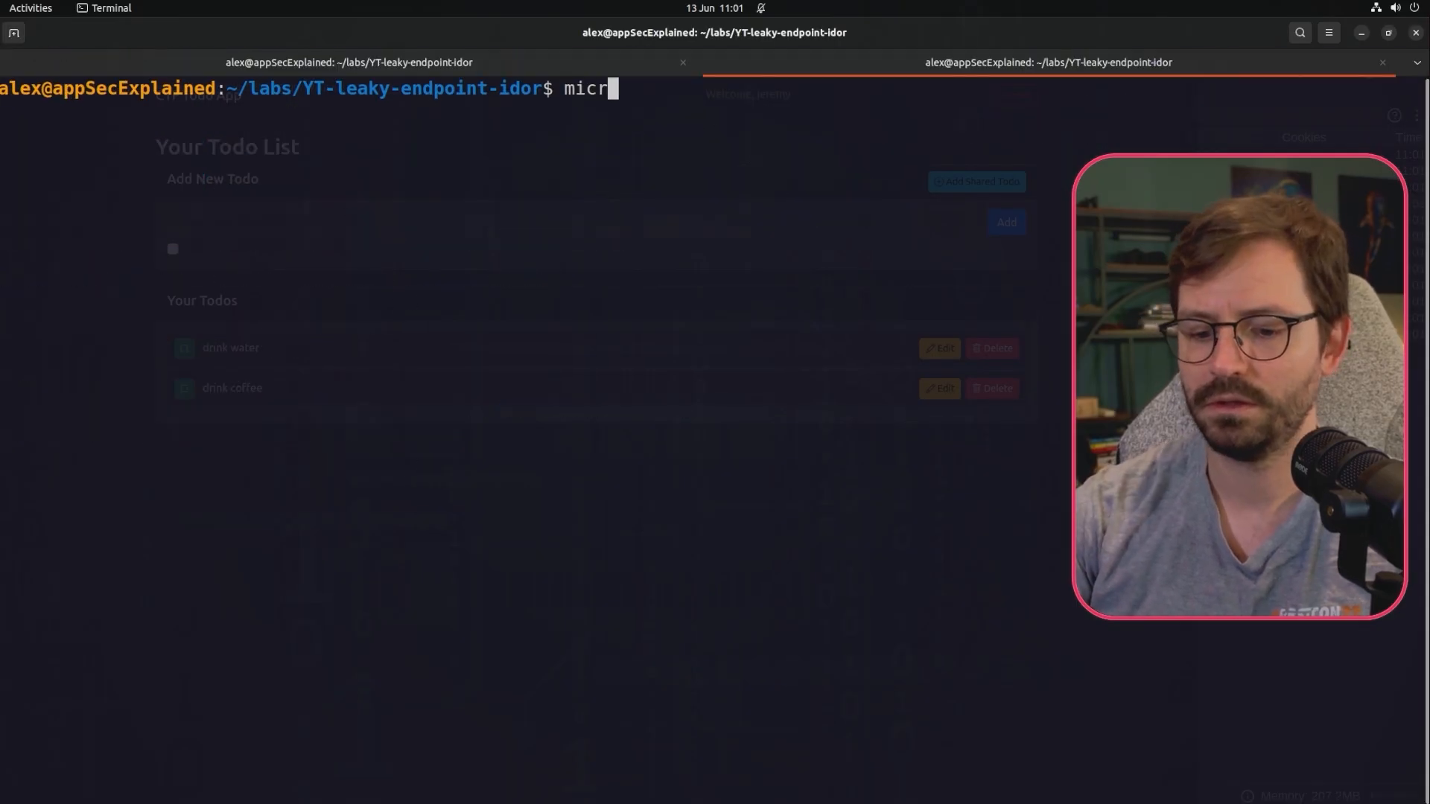
Note the copied user ID in notes.txt as 'jeremy:' plus the ID, then return to the browser.
{"action": "key", "text": "Return"}
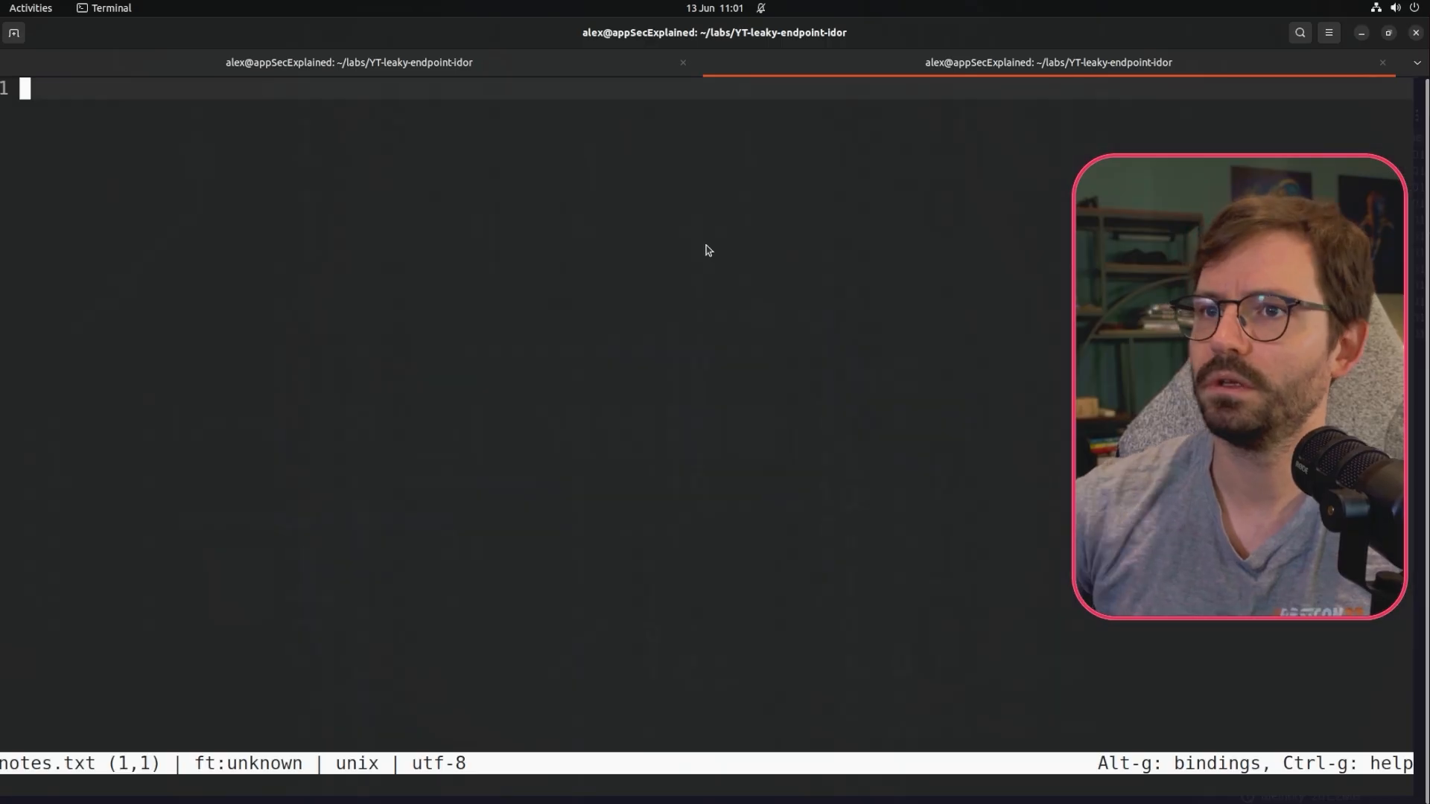
{"action": "key", "text": "ctrl+v"}
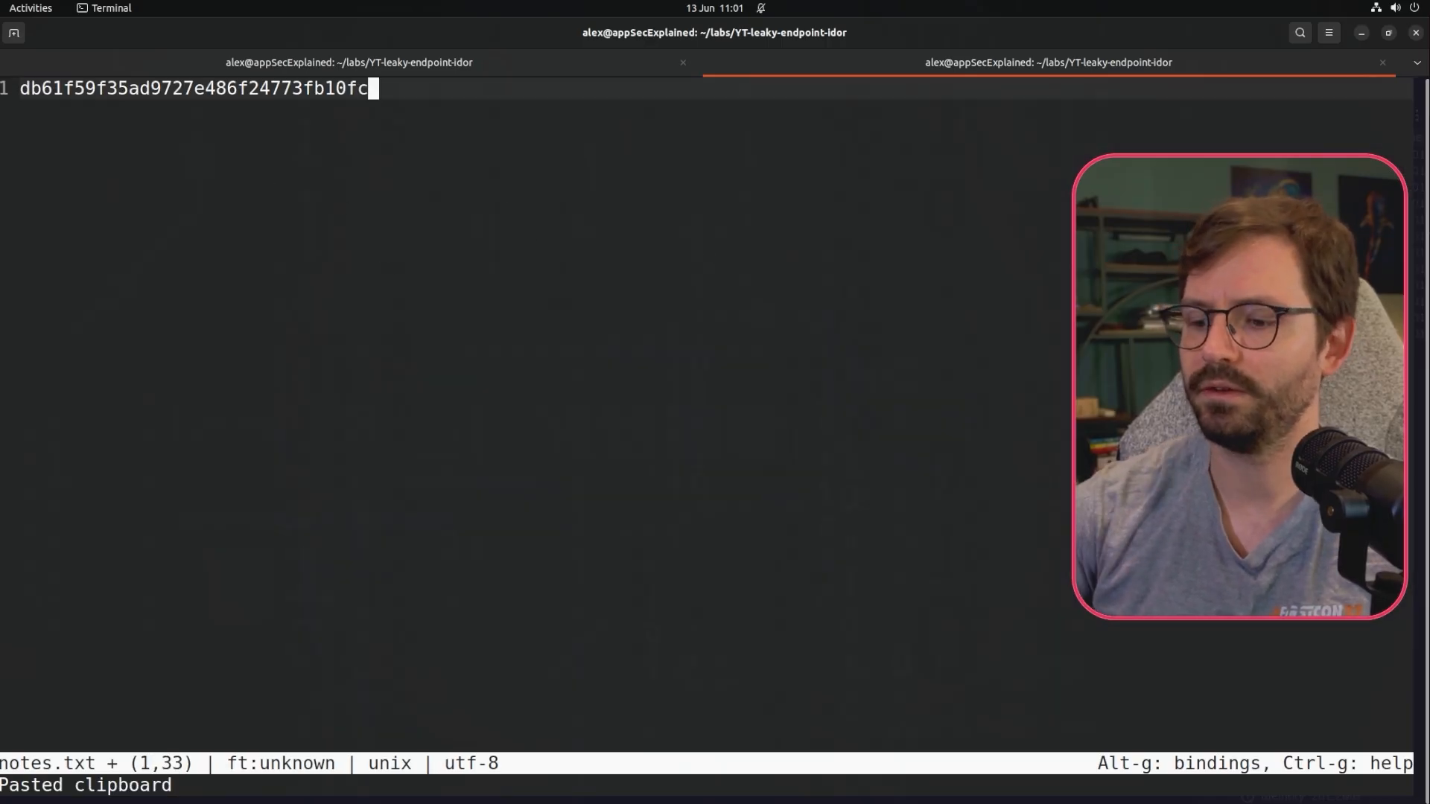
{"action": "type", "text": "jeremy"}
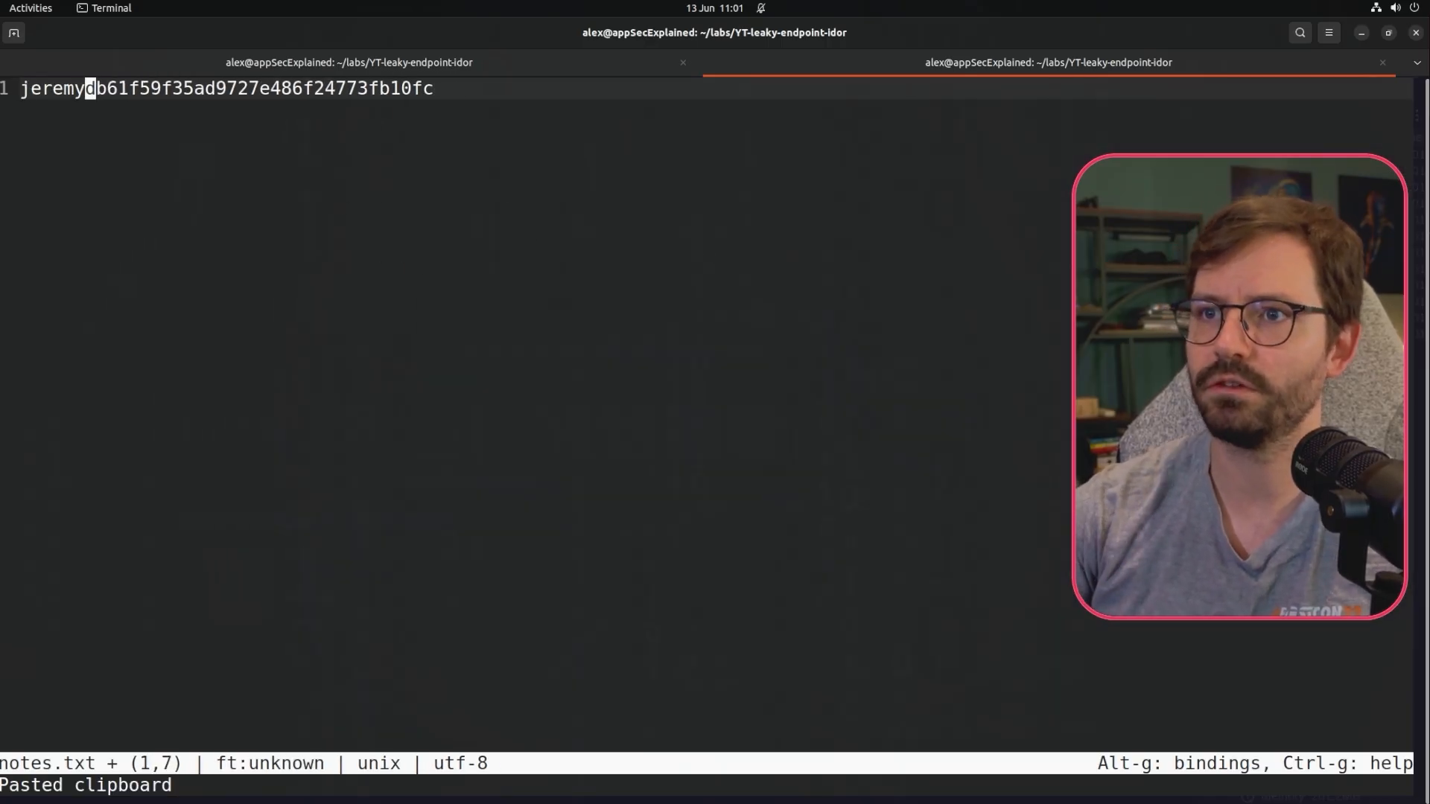
{"action": "type", "text": ":"}
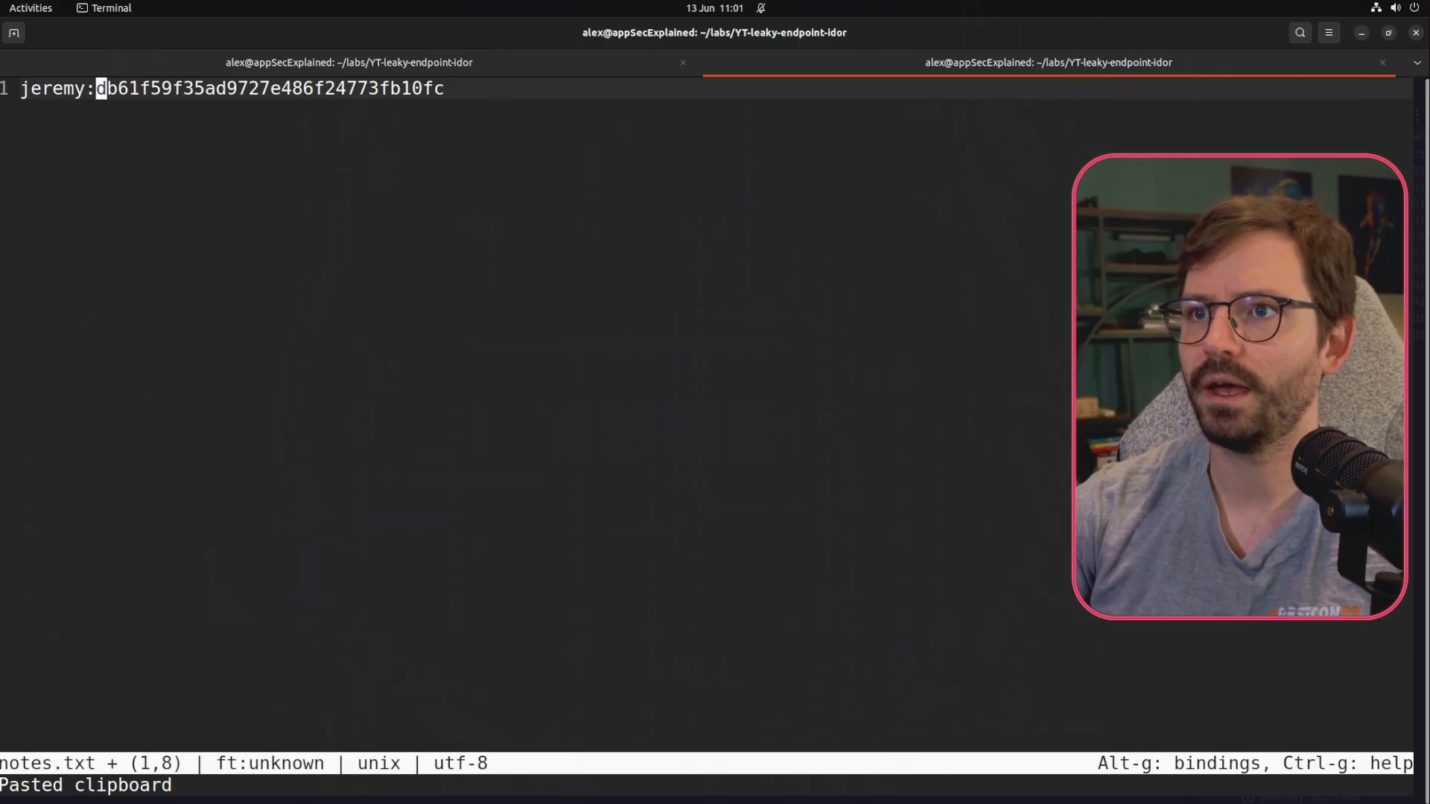
{"action": "key", "text": "Return"}
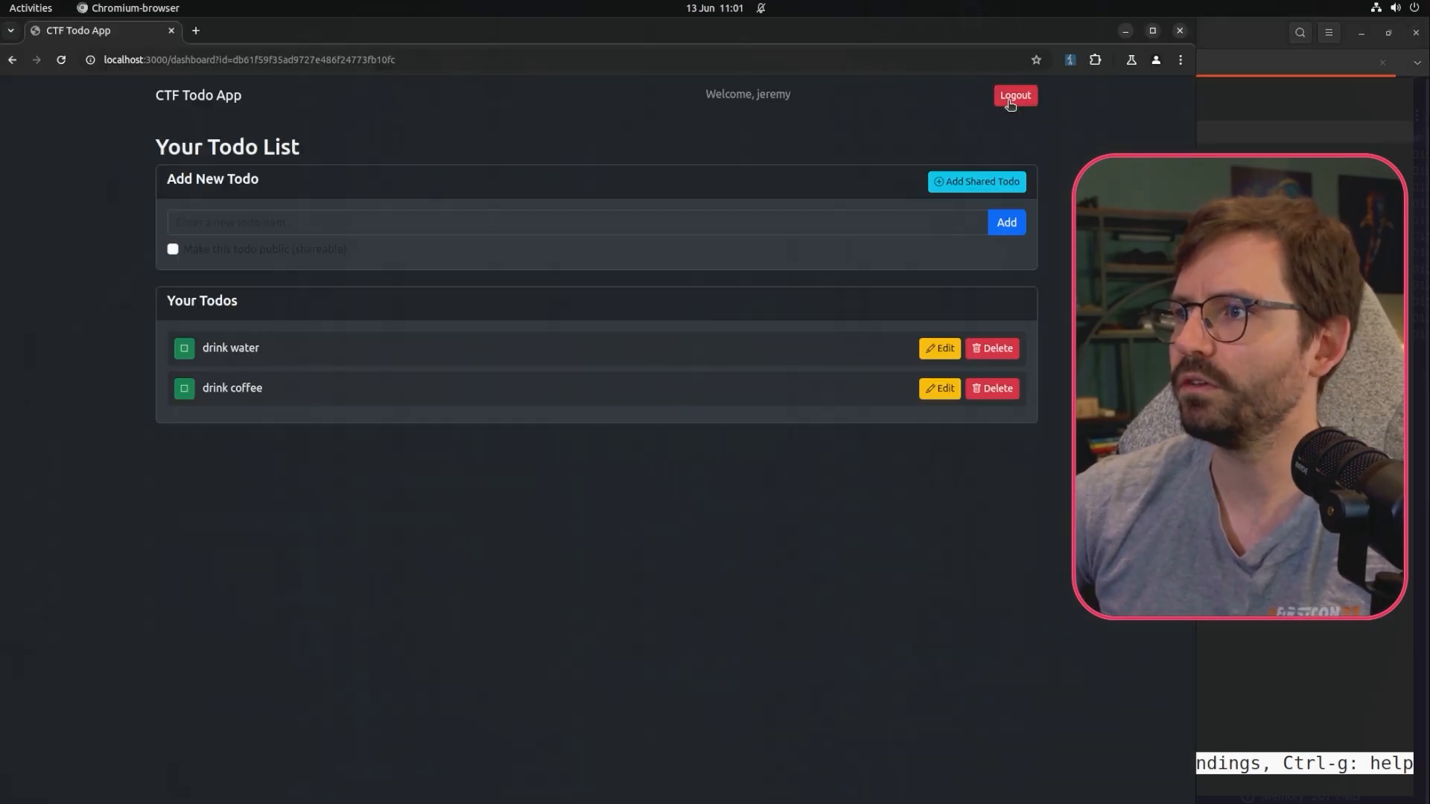
Log out of jeremy's account, register the second account, and start a new todo.
{"action": "left_click", "coordinate": [1013, 95]}
{"action": "type", "text": "jessamy"}
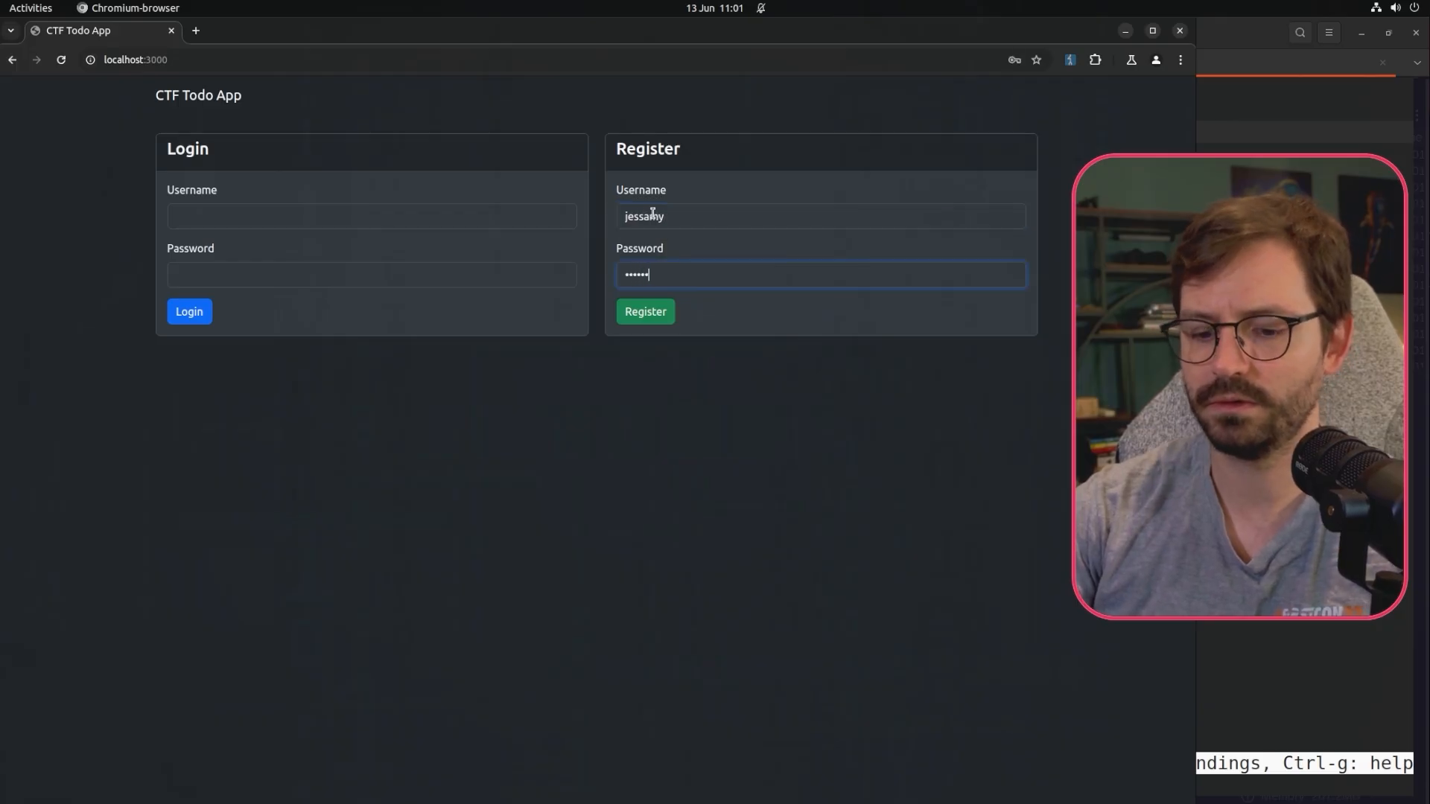
{"action": "left_click", "coordinate": [645, 311]}
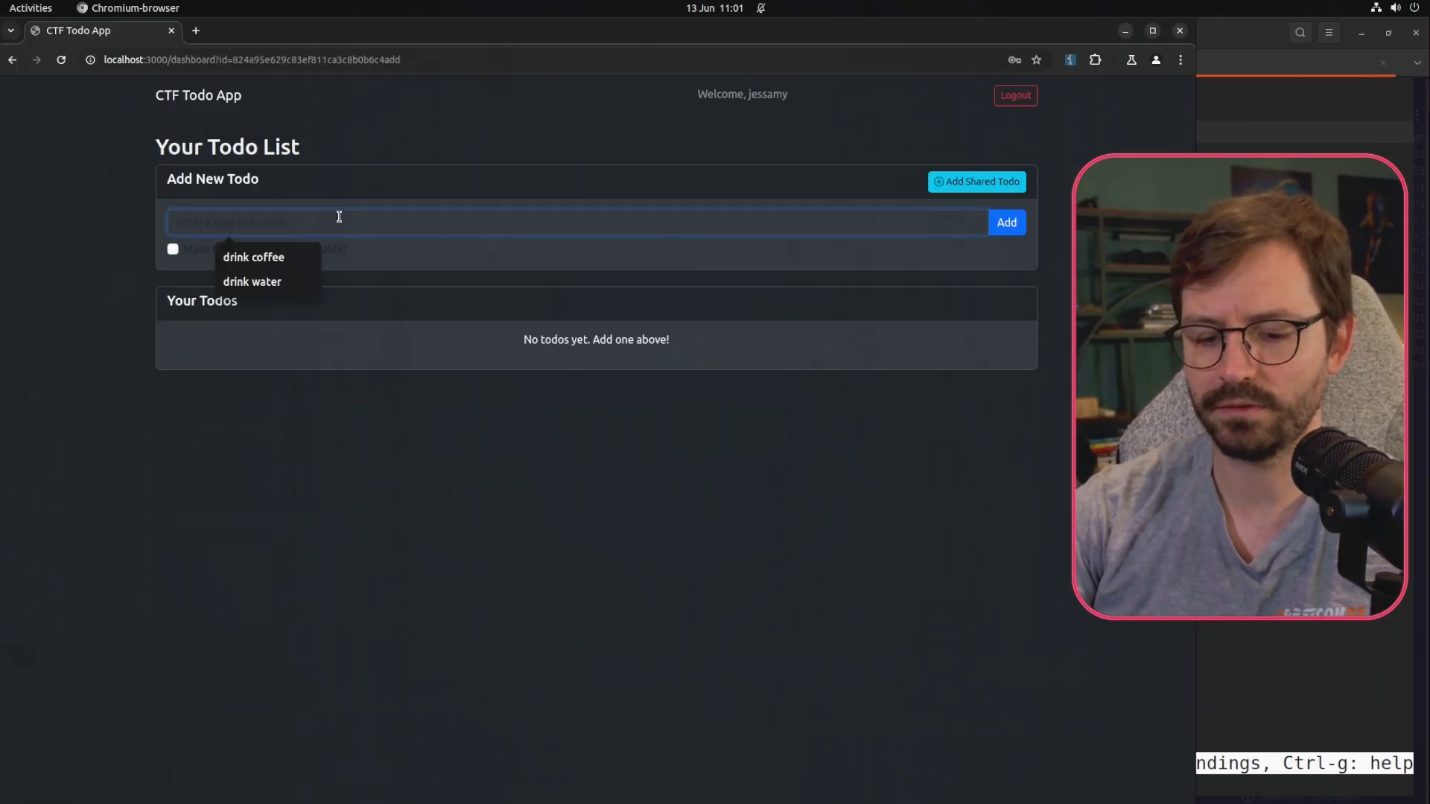
{"action": "left_click", "coordinate": [1006, 222]}
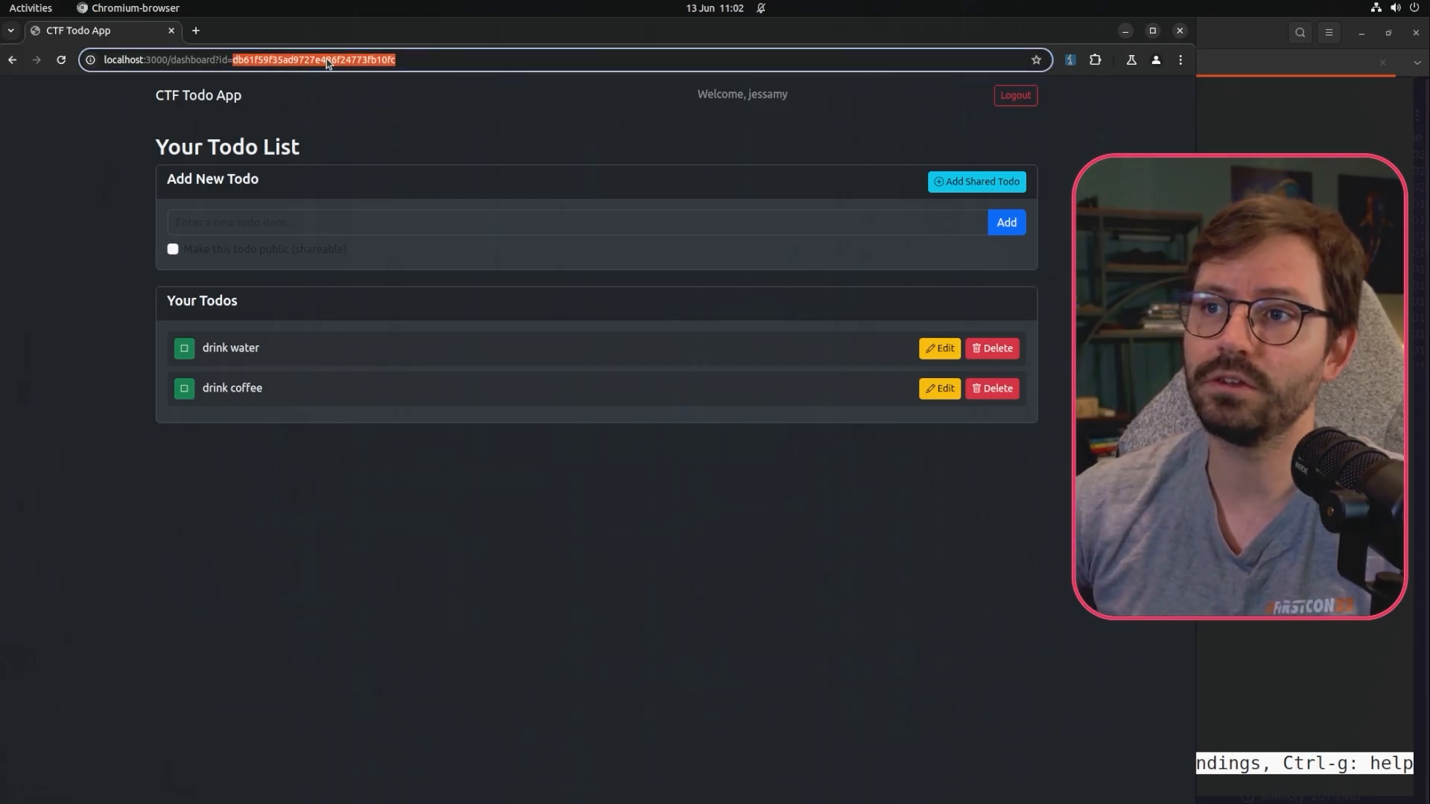
{"action": "mouse_move", "coordinate": [338, 99]}
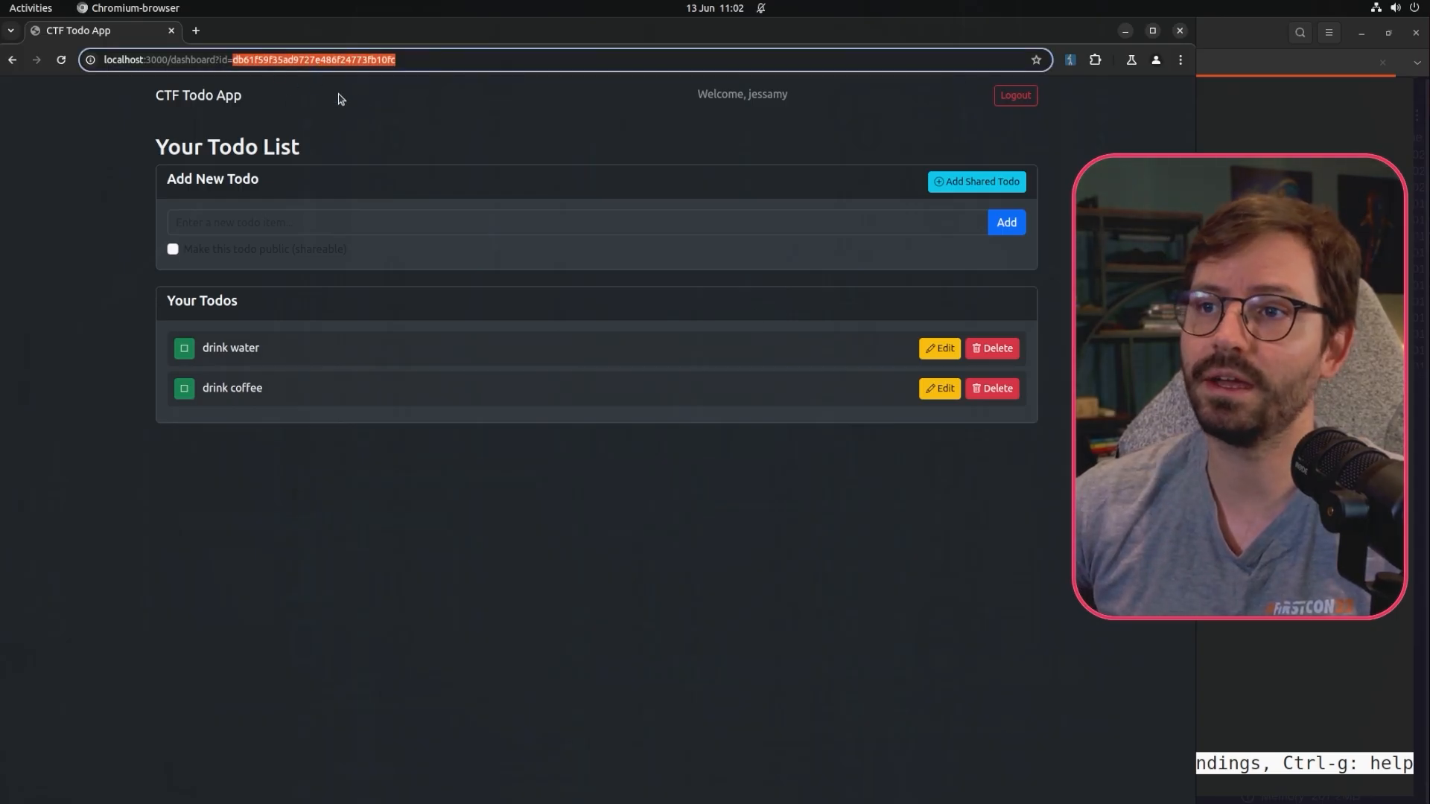
{"action": "mouse_move", "coordinate": [341, 117]}
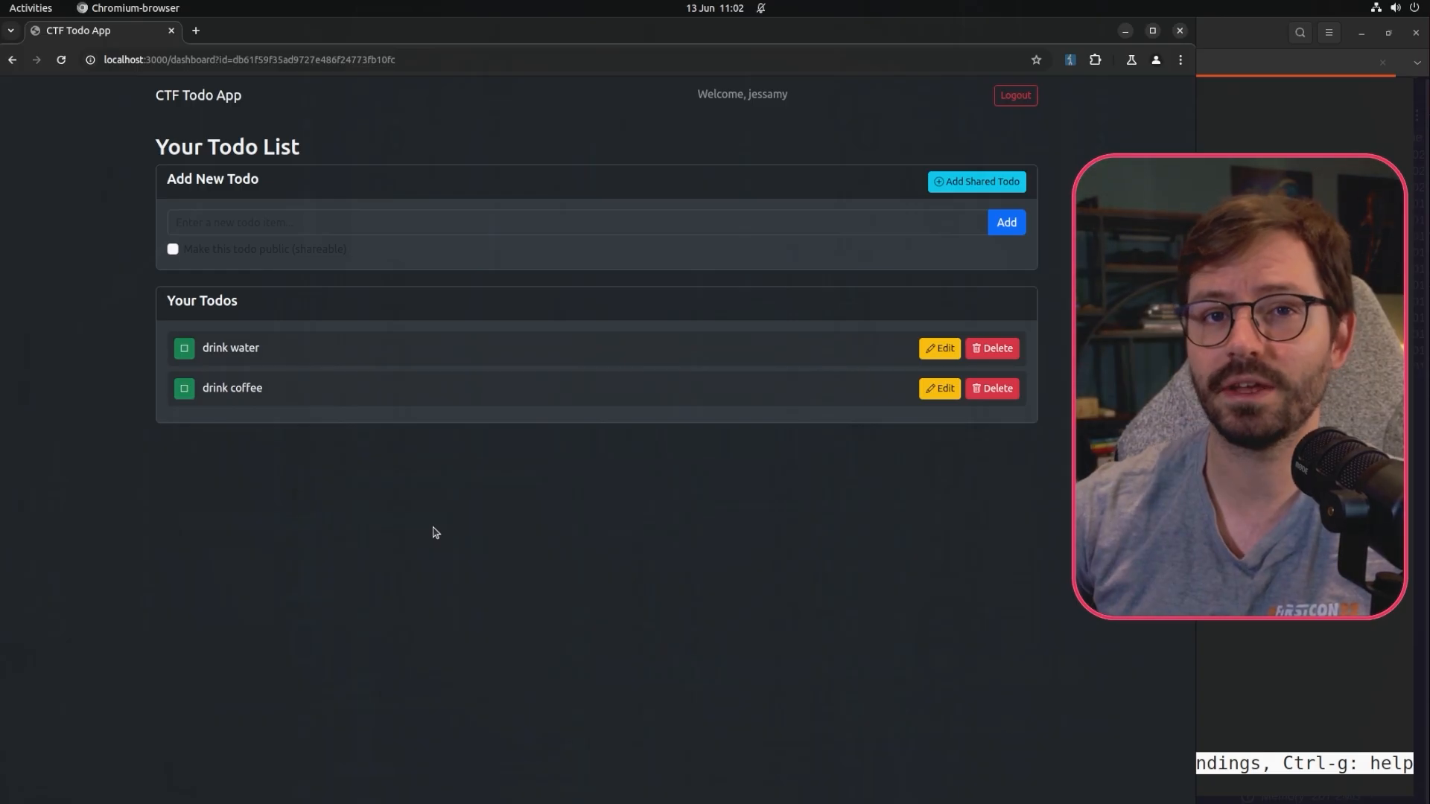
{"action": "mouse_move", "coordinate": [603, 426]}
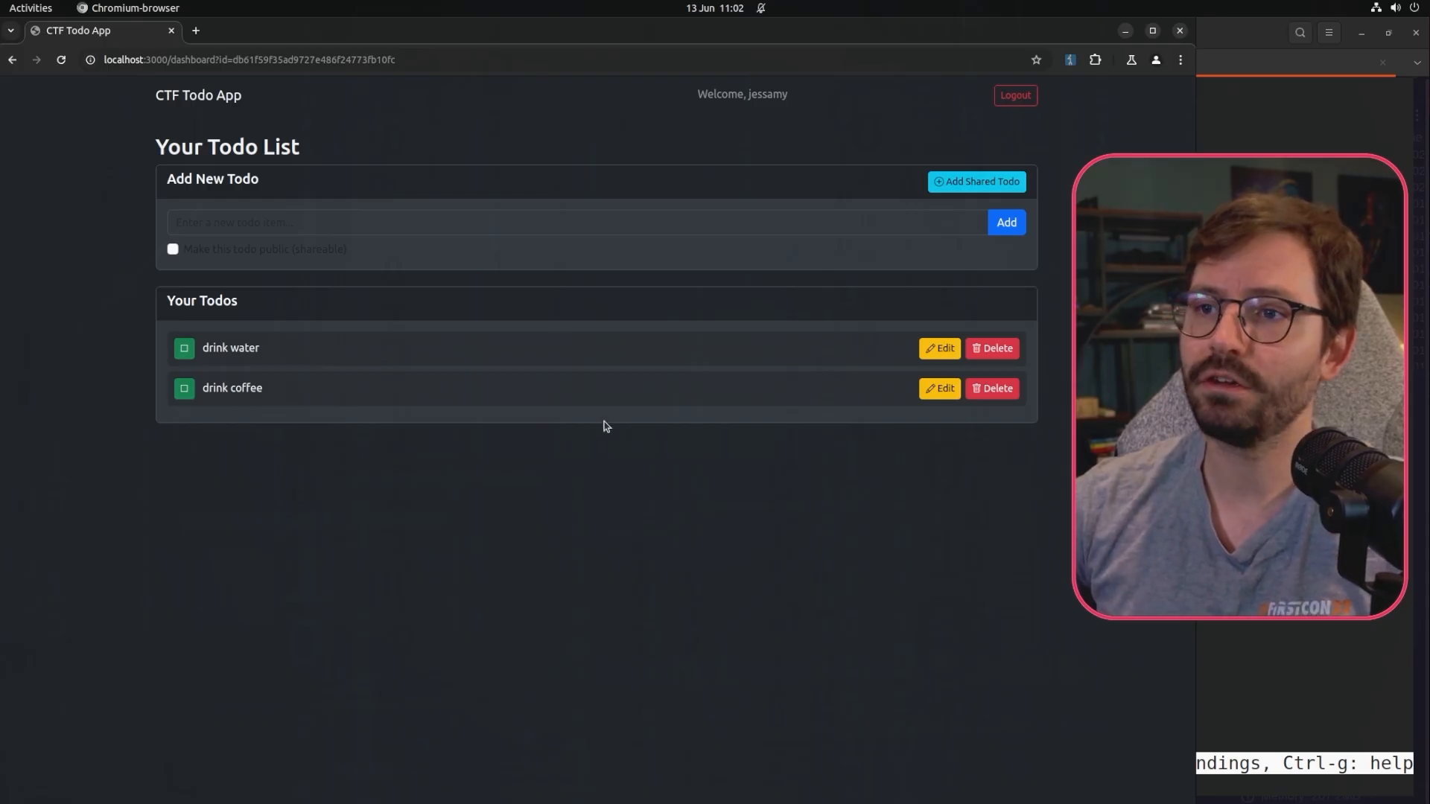
{"action": "mouse_move", "coordinate": [611, 508]}
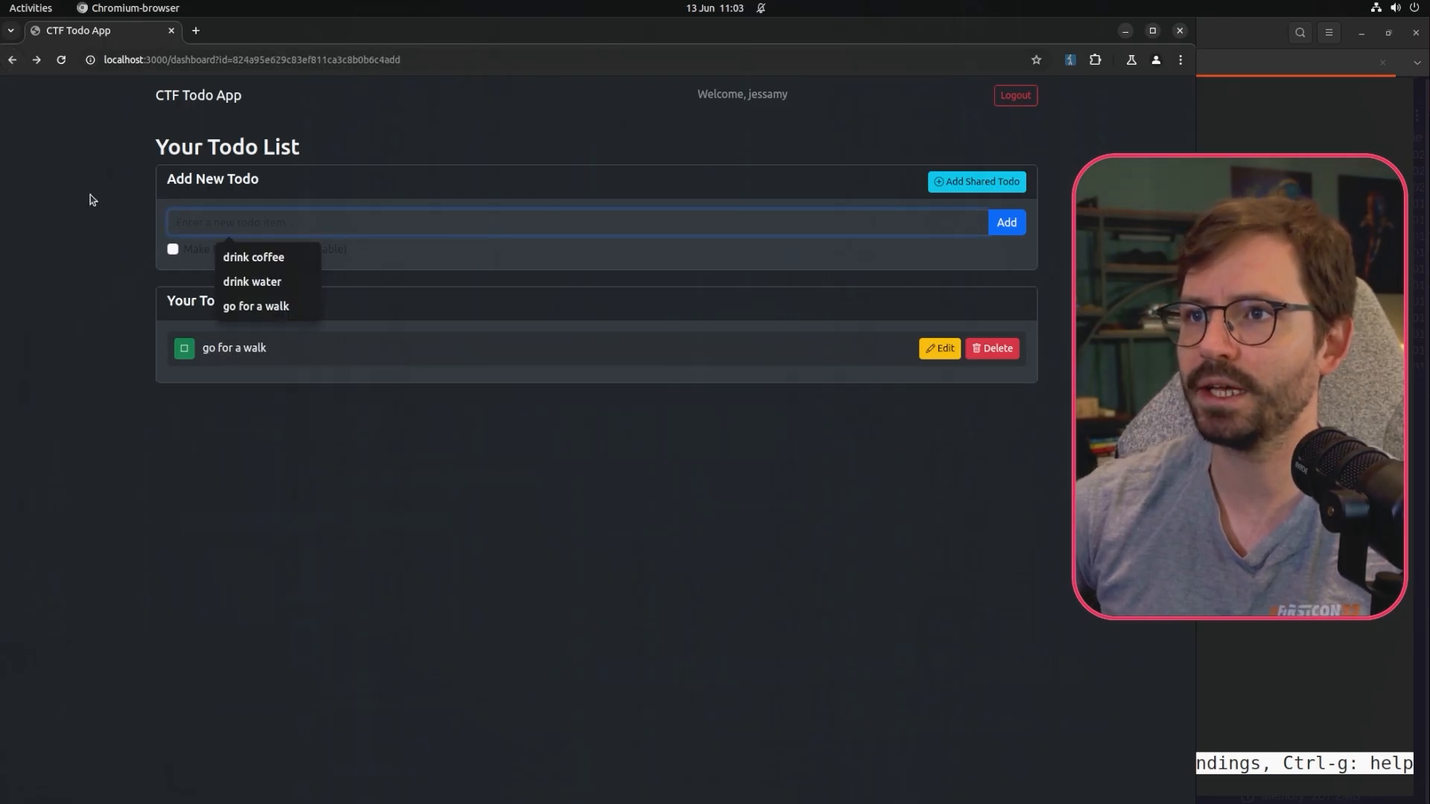
Add the public todo 'go for a run' to the list.
{"action": "type", "text": "go fo"}
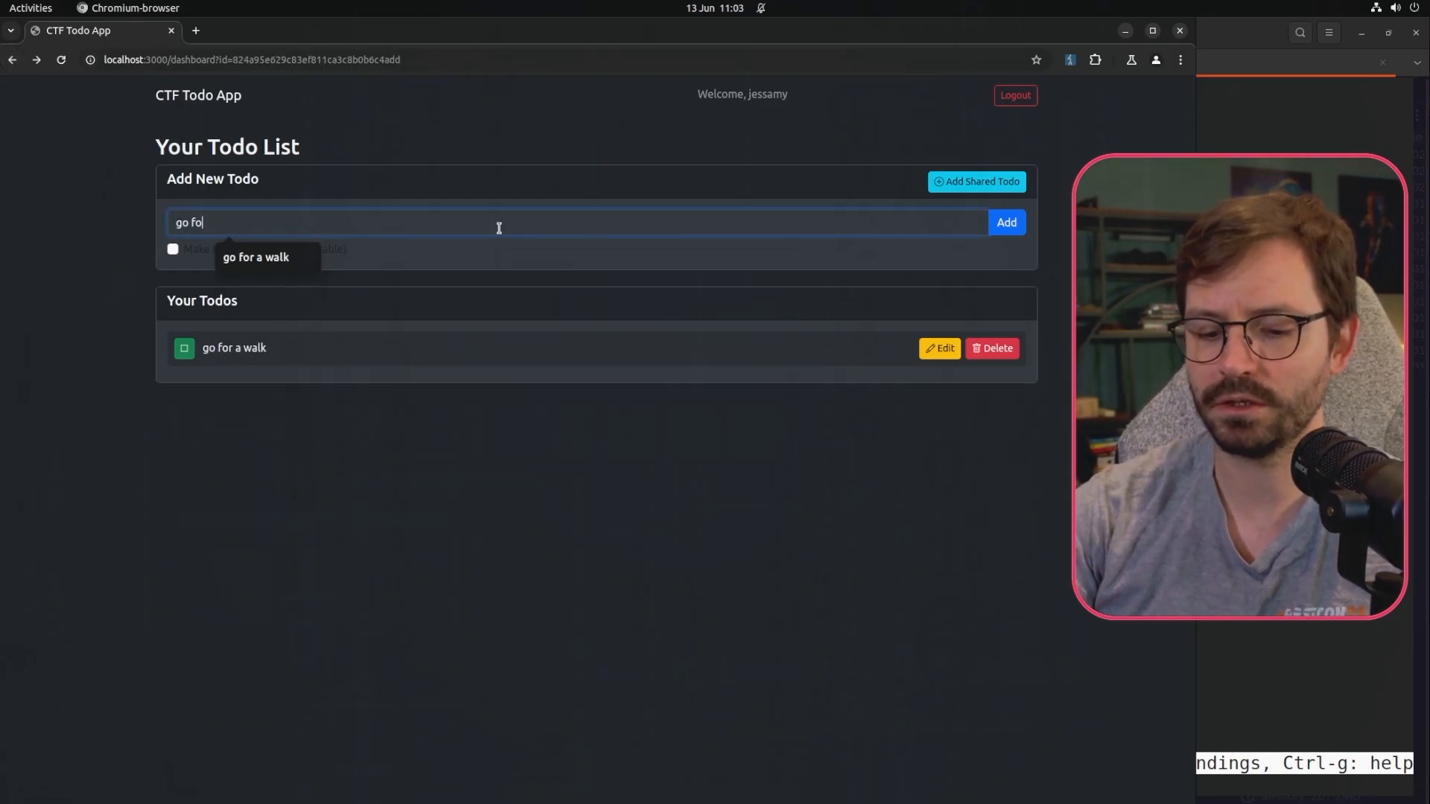
{"action": "type", "text": "r a run"}
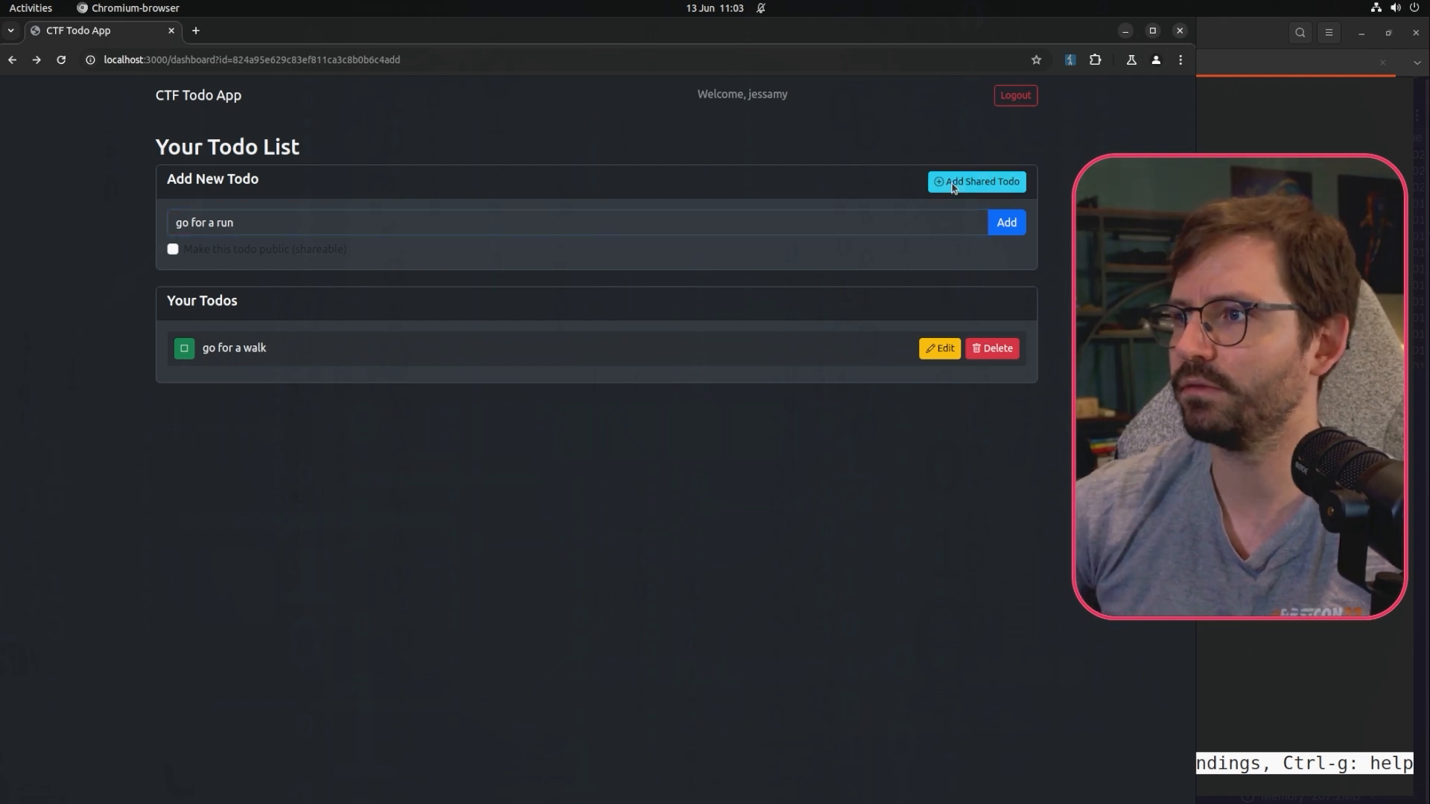
{"action": "left_click", "coordinate": [173, 249]}
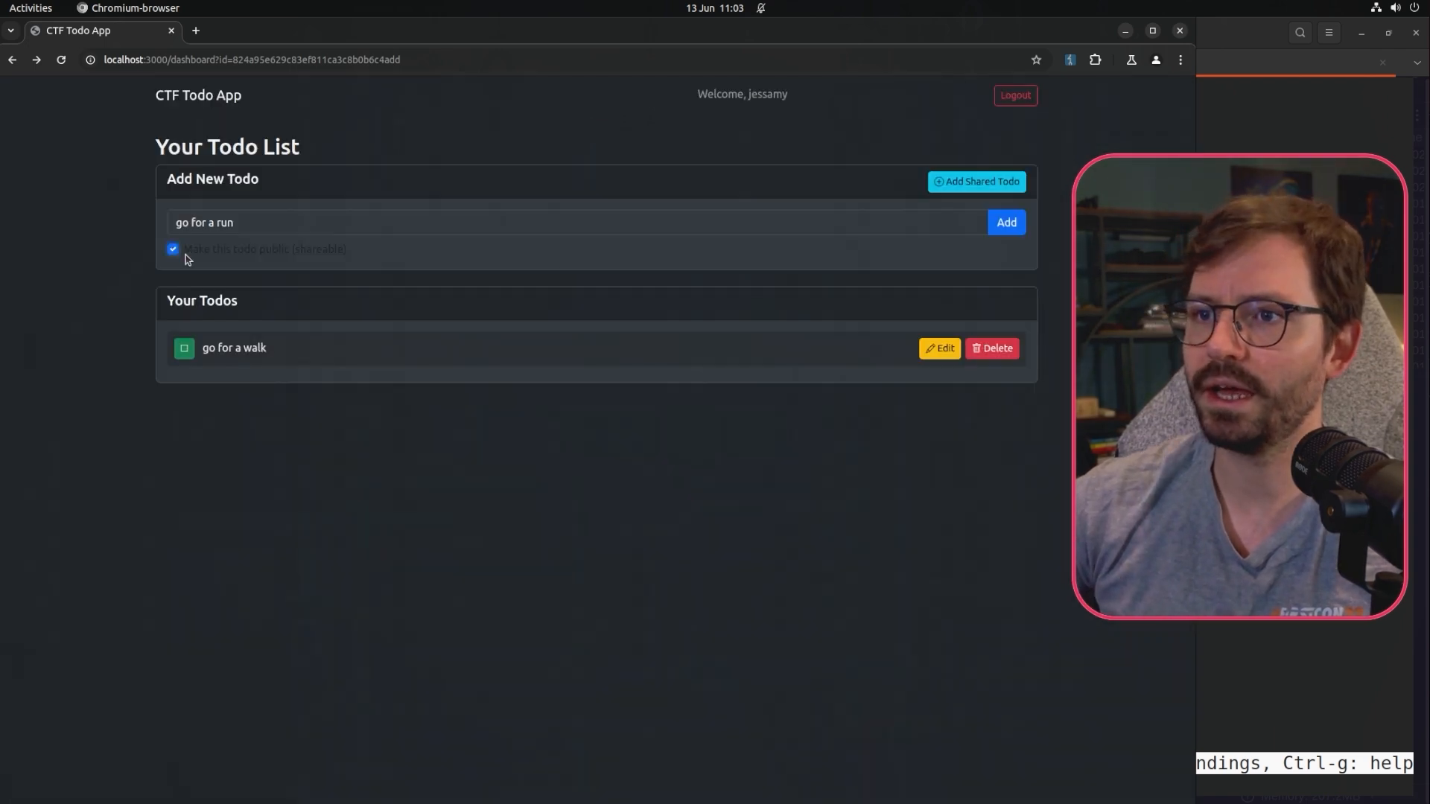
{"action": "mouse_move", "coordinate": [284, 263]}
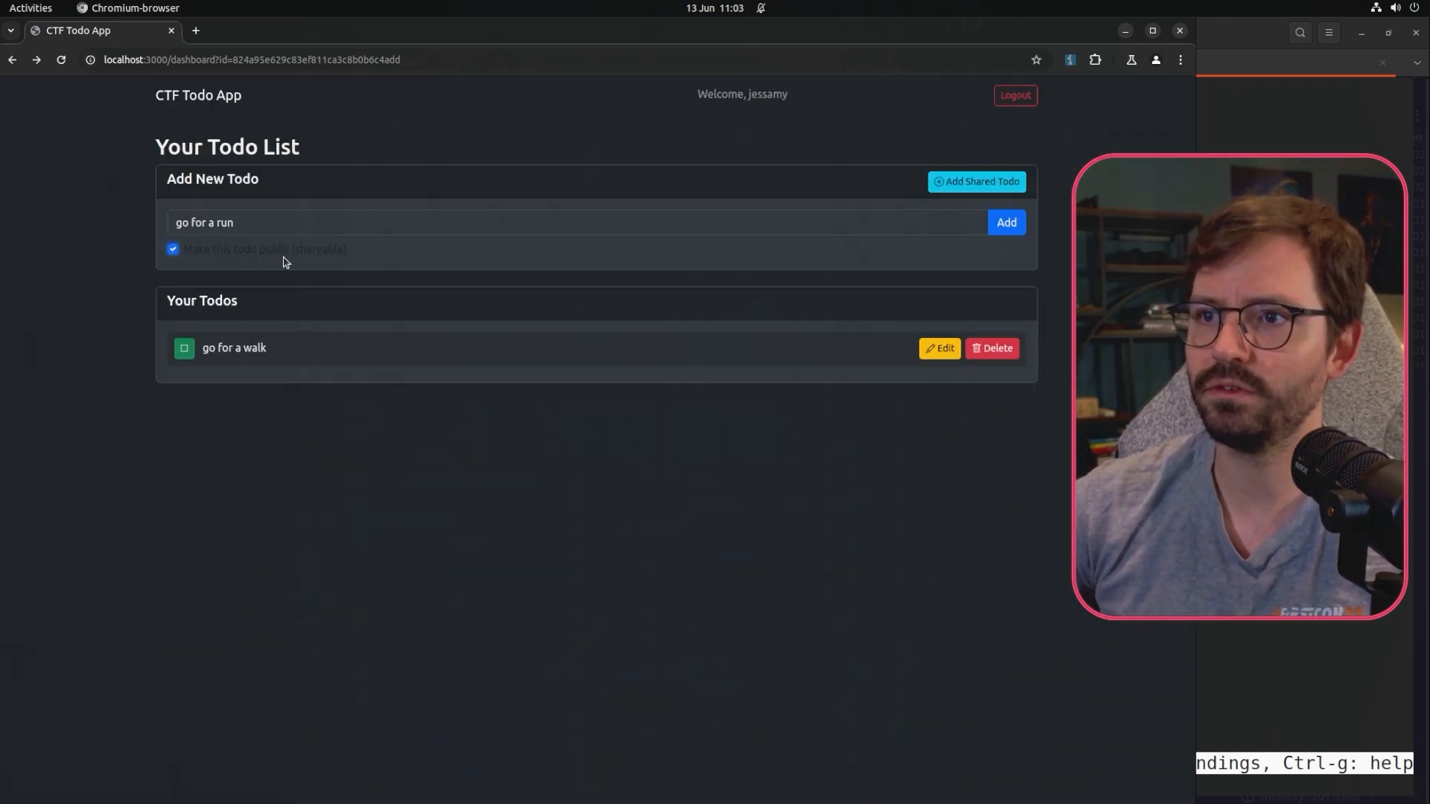
{"action": "mouse_move", "coordinate": [899, 265]}
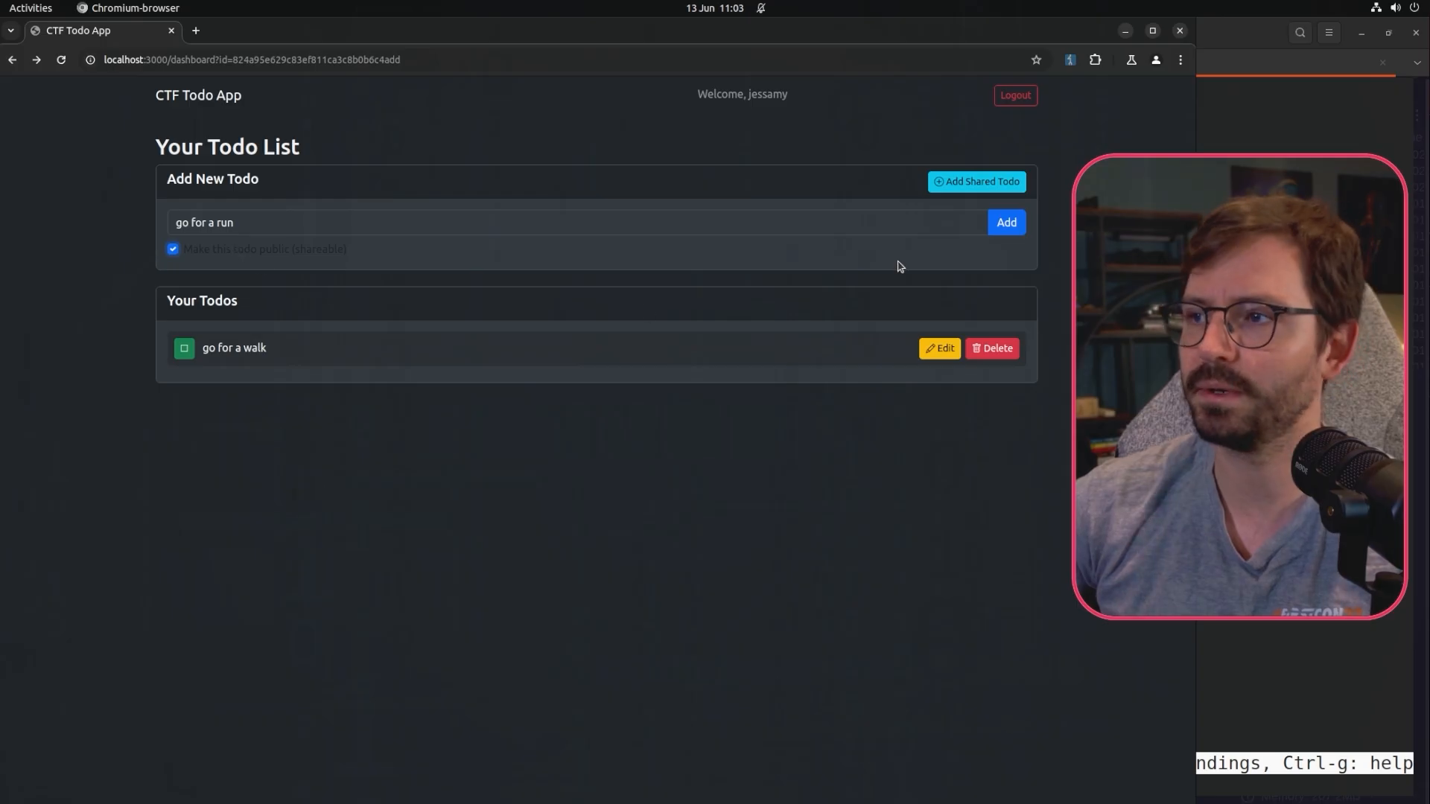
{"action": "left_click", "coordinate": [1007, 222]}
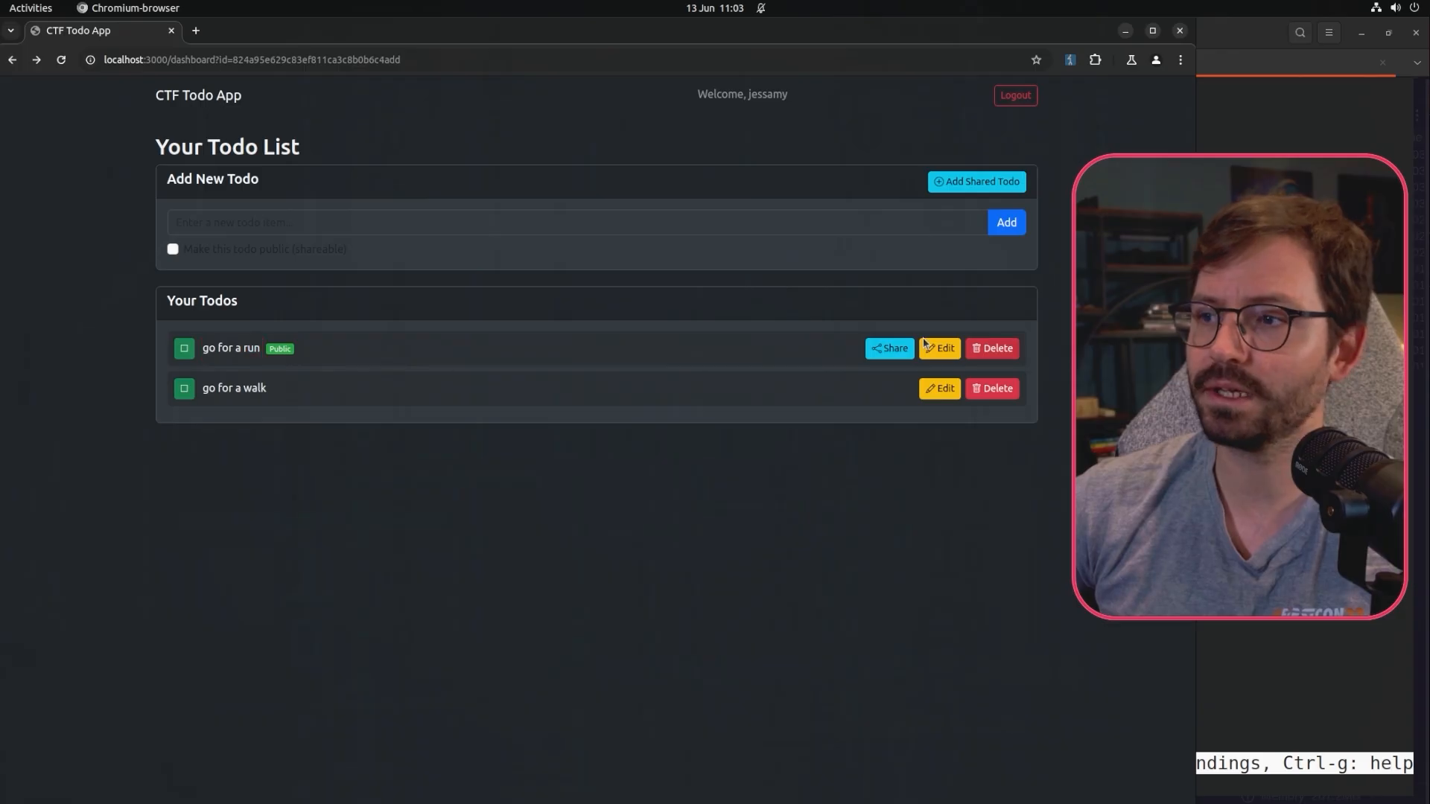
Reveal the share link for 'go for a run' and copy the share code at its end.
{"action": "left_click", "coordinate": [890, 348]}
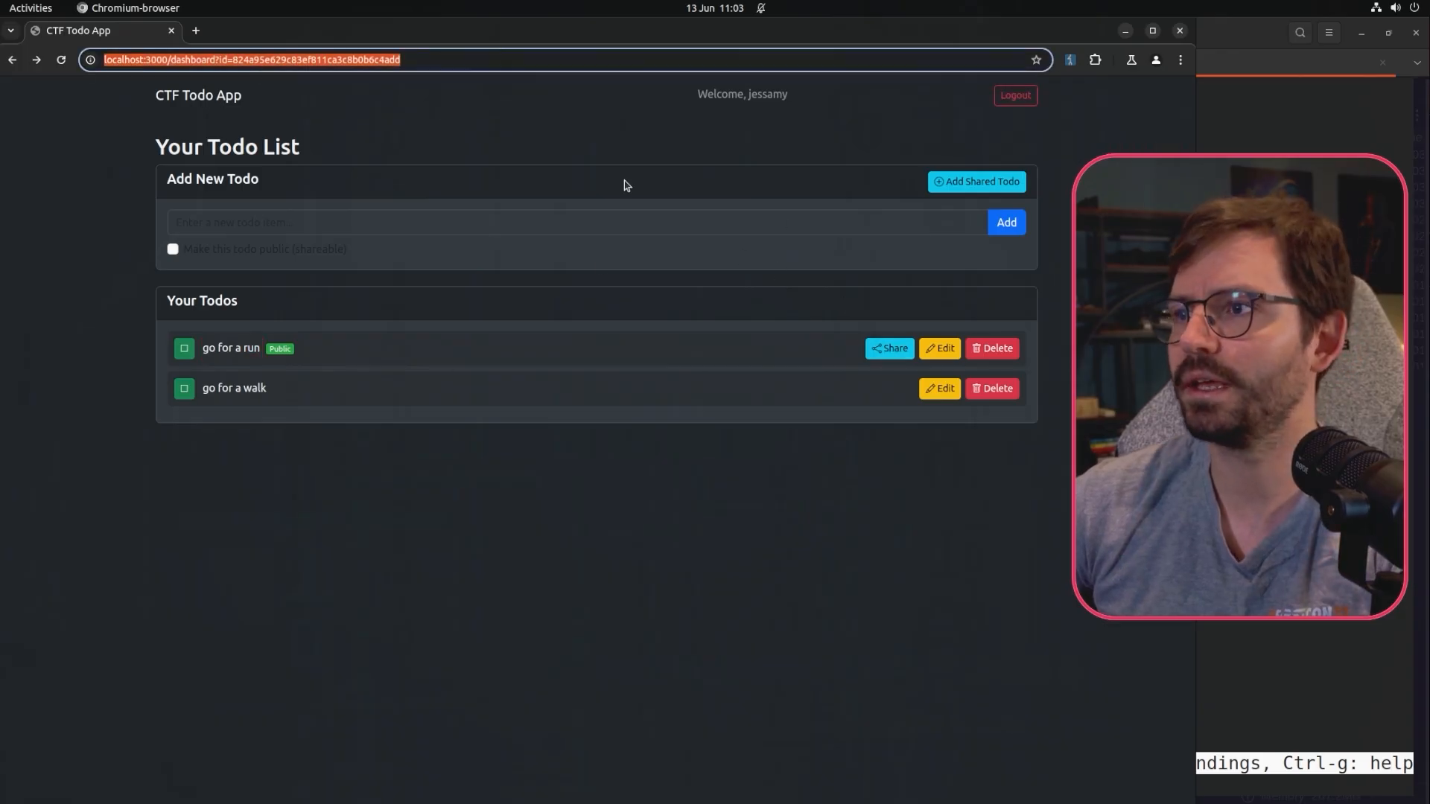
{"action": "left_click", "coordinate": [889, 348]}
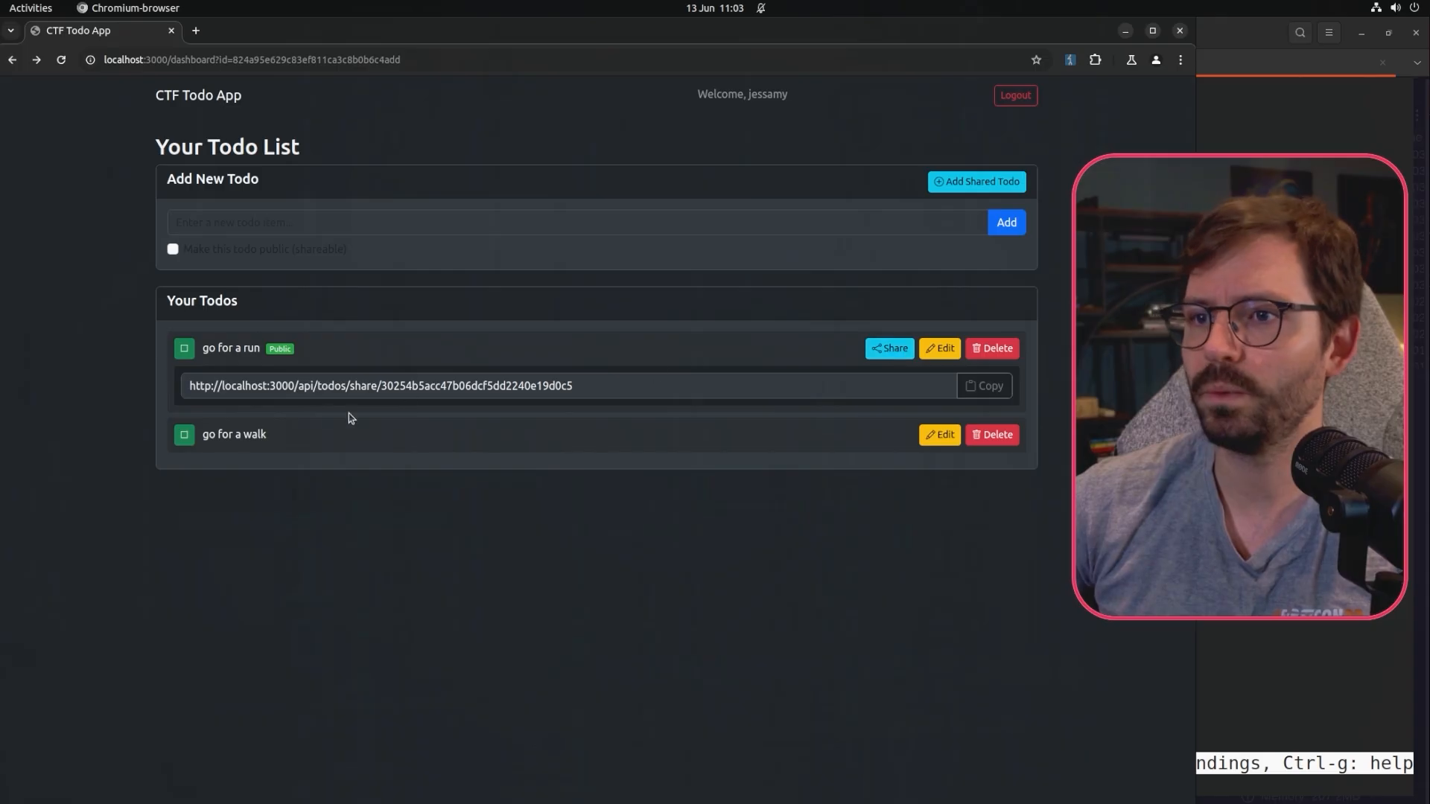
{"action": "left_click", "coordinate": [294, 385]}
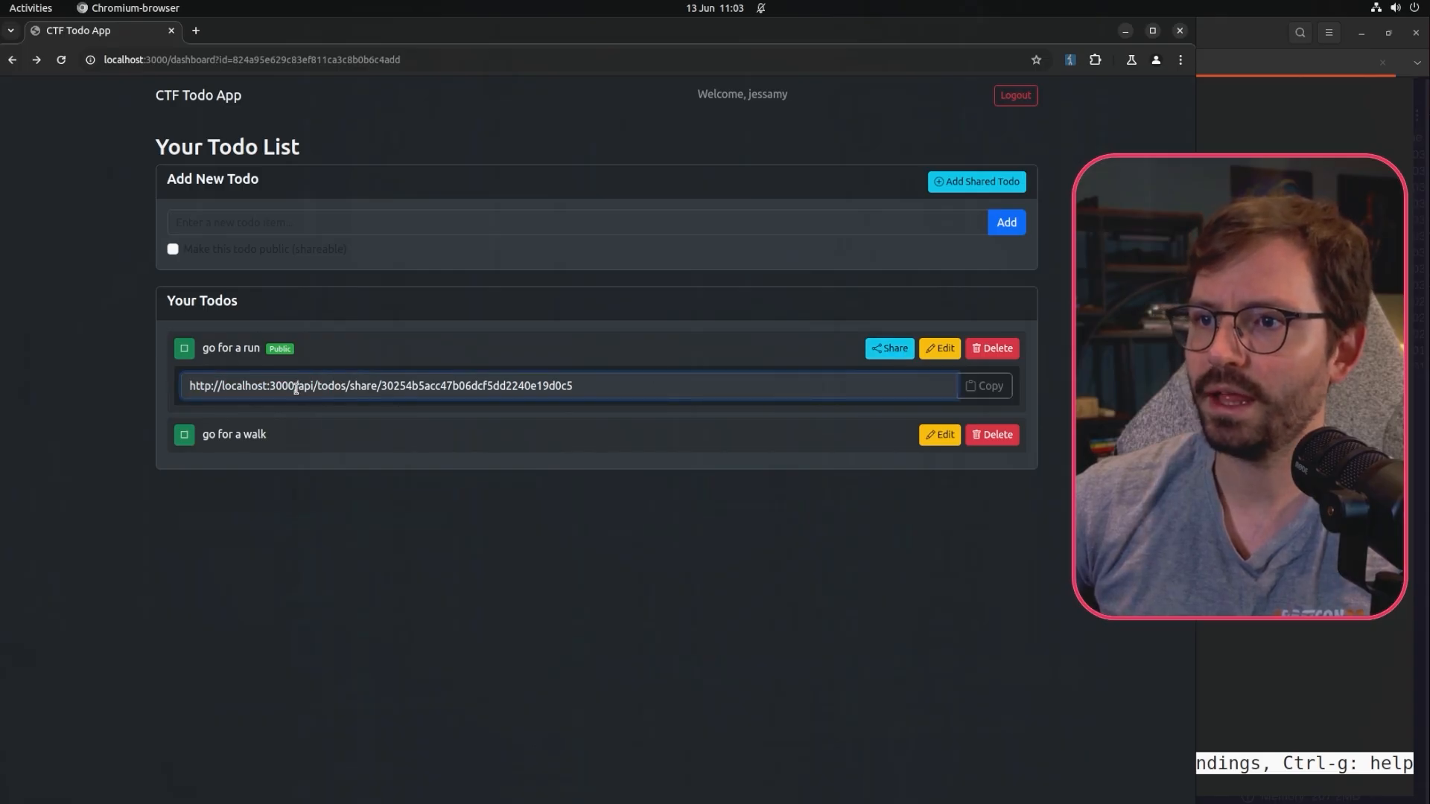
{"action": "double_click", "coordinate": [474, 385]}
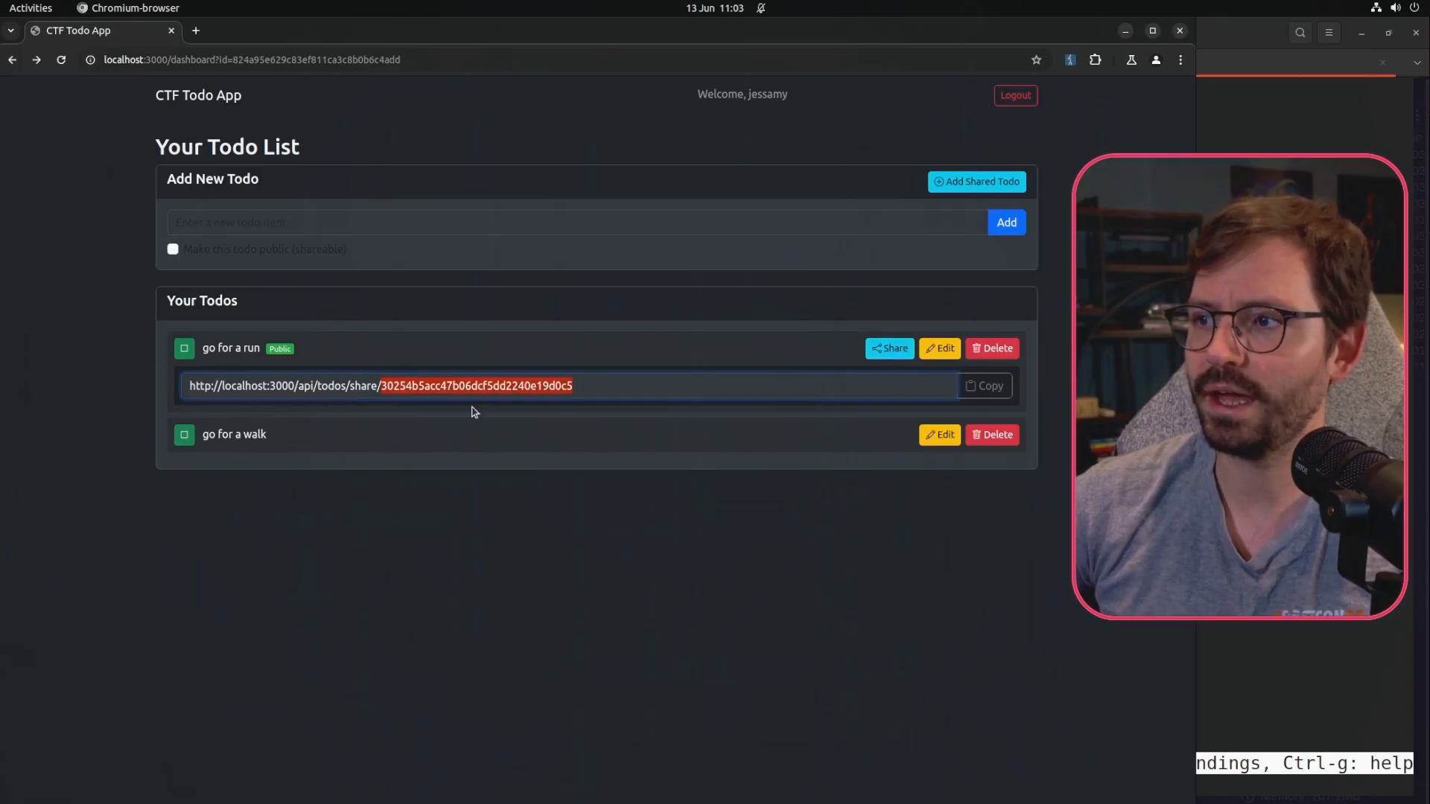
{"action": "right_click", "coordinate": [534, 385]}
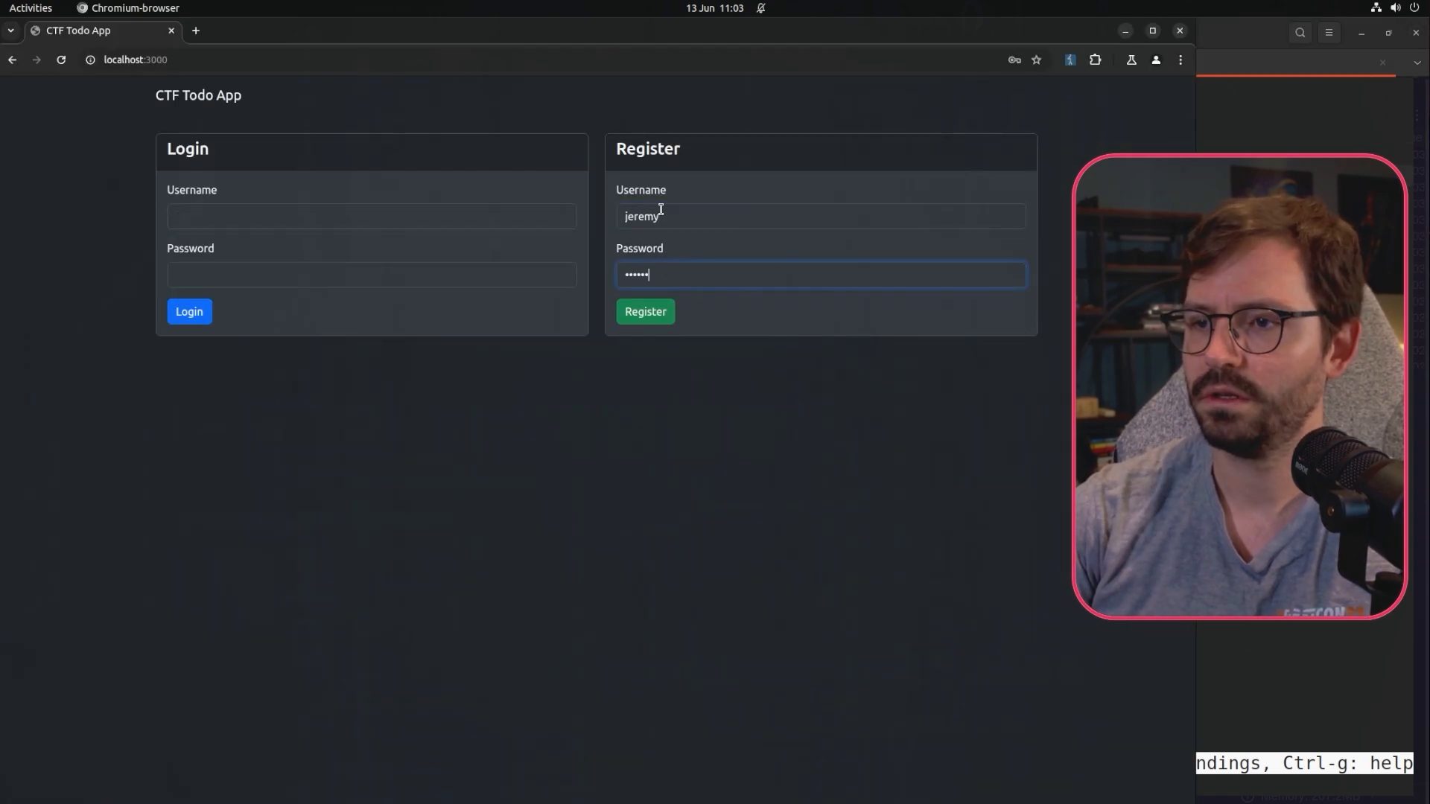
Log in as the existing second user after the register attempt fails.
{"action": "left_click", "coordinate": [645, 312]}
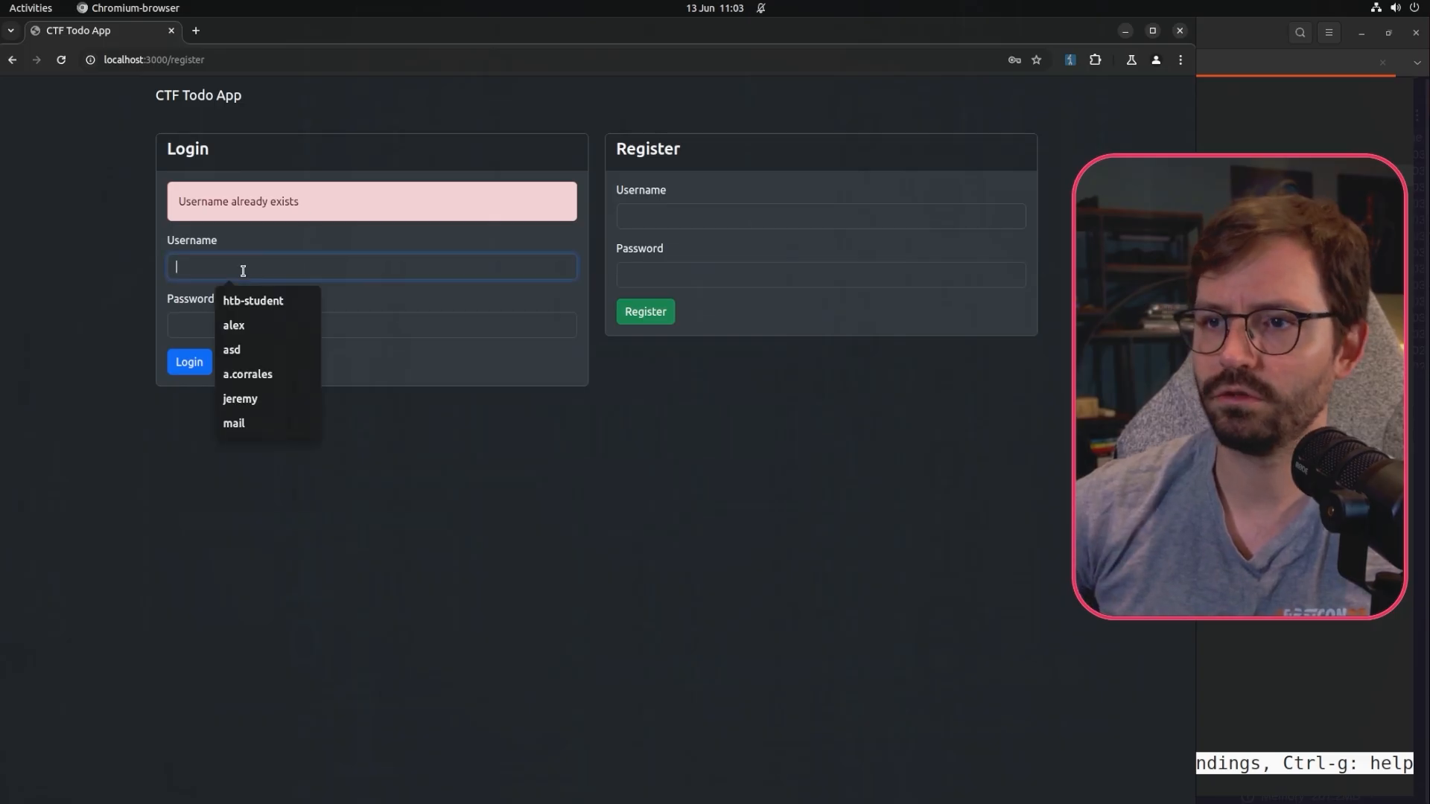
{"action": "left_click", "coordinate": [240, 398]}
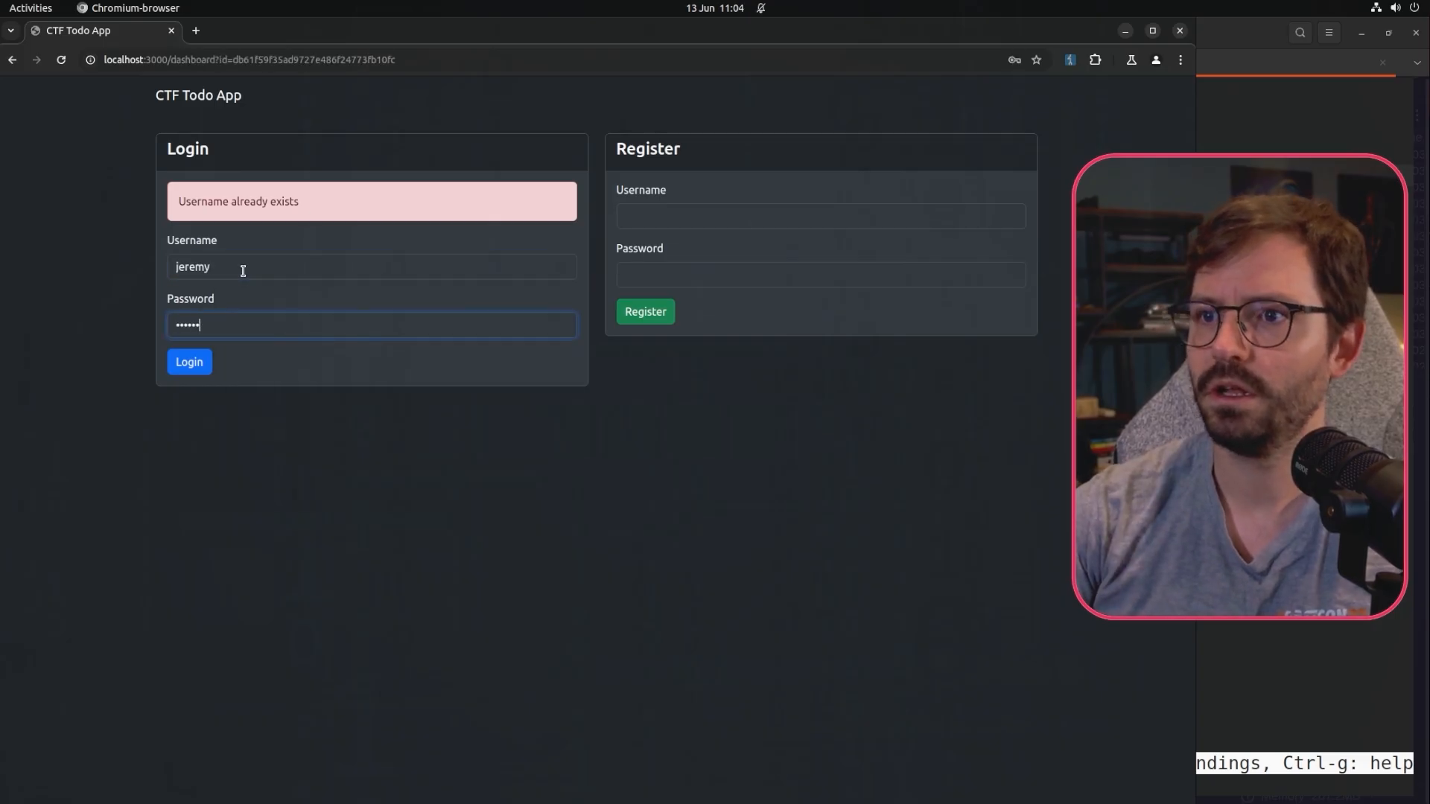
{"action": "left_click", "coordinate": [188, 362]}
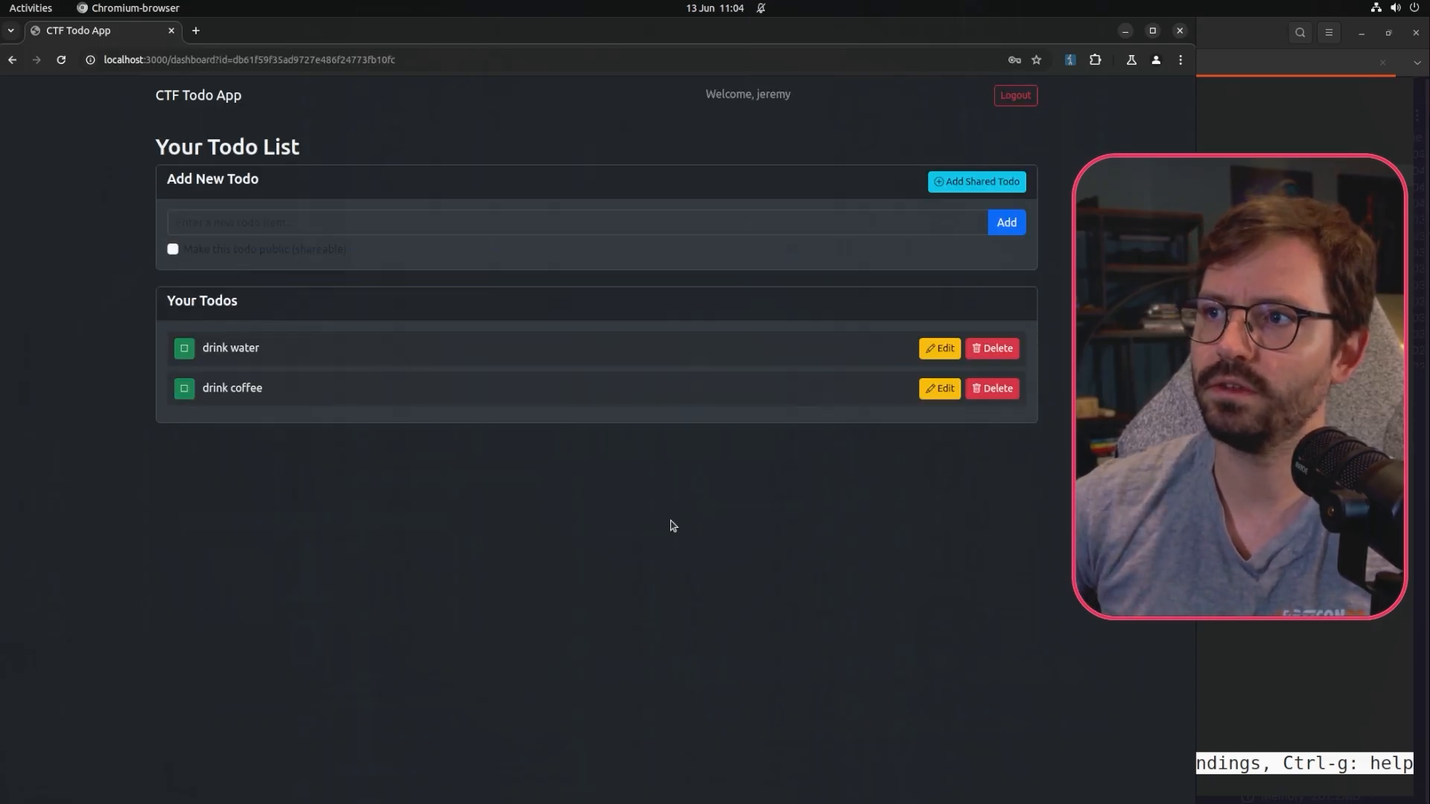
Bring up the Add Shared Todo form with the Share Code field focused.
{"action": "left_click", "coordinate": [976, 181]}
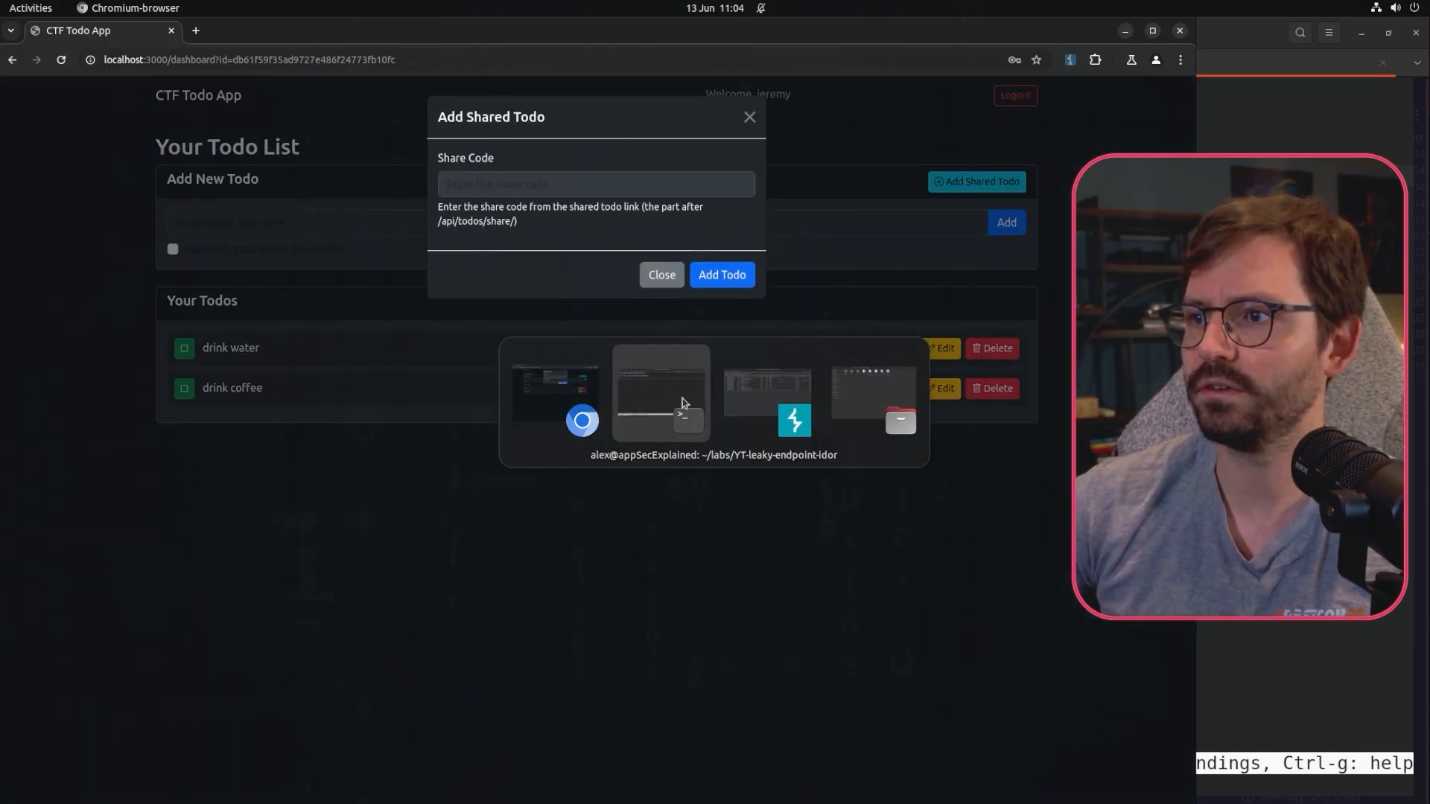
{"action": "left_click", "coordinate": [660, 394]}
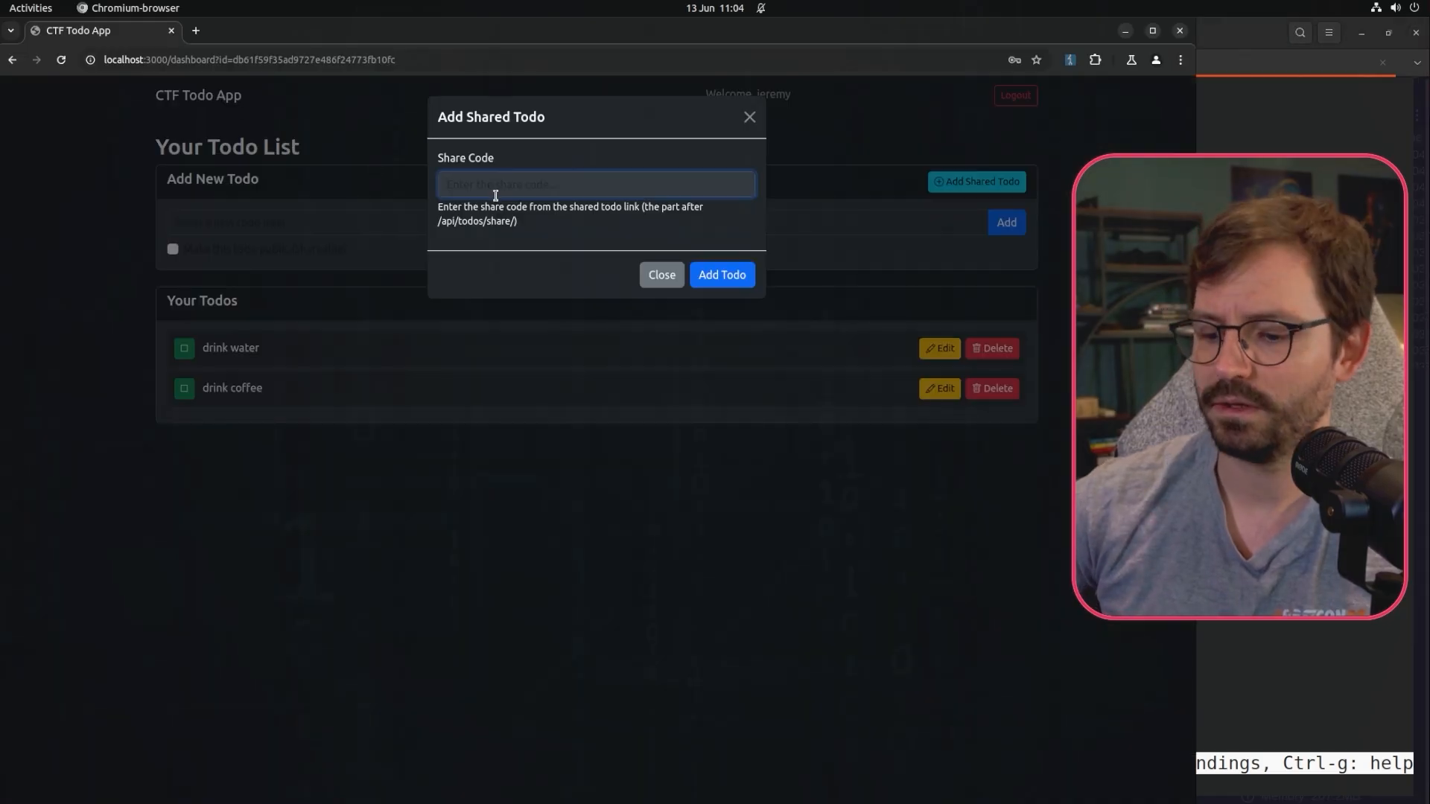
{"action": "left_click", "coordinate": [720, 275]}
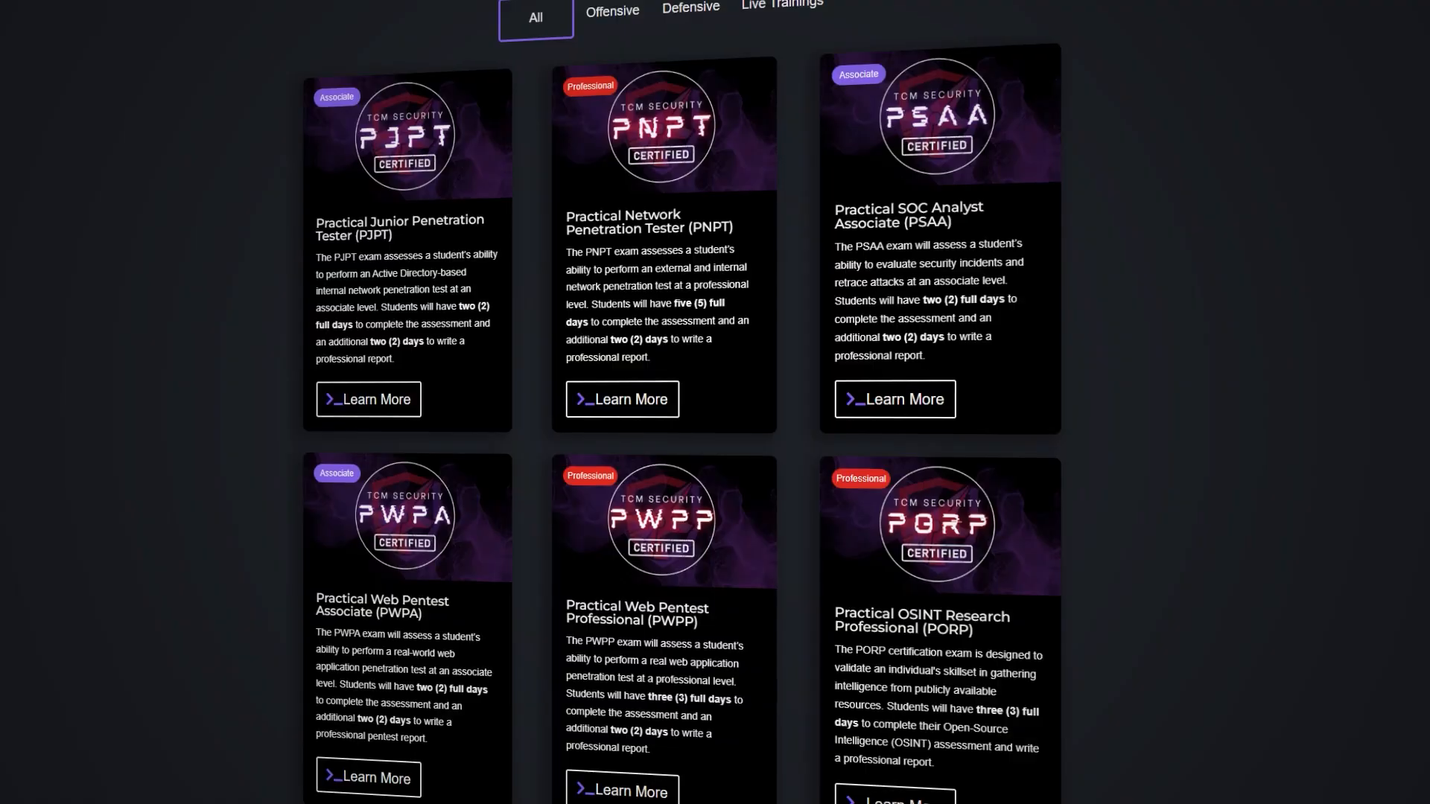
Open the PJPT certification details from the TCM Security certification cards.
{"action": "scroll", "scroll_direction": "down", "scroll_amount": 3}
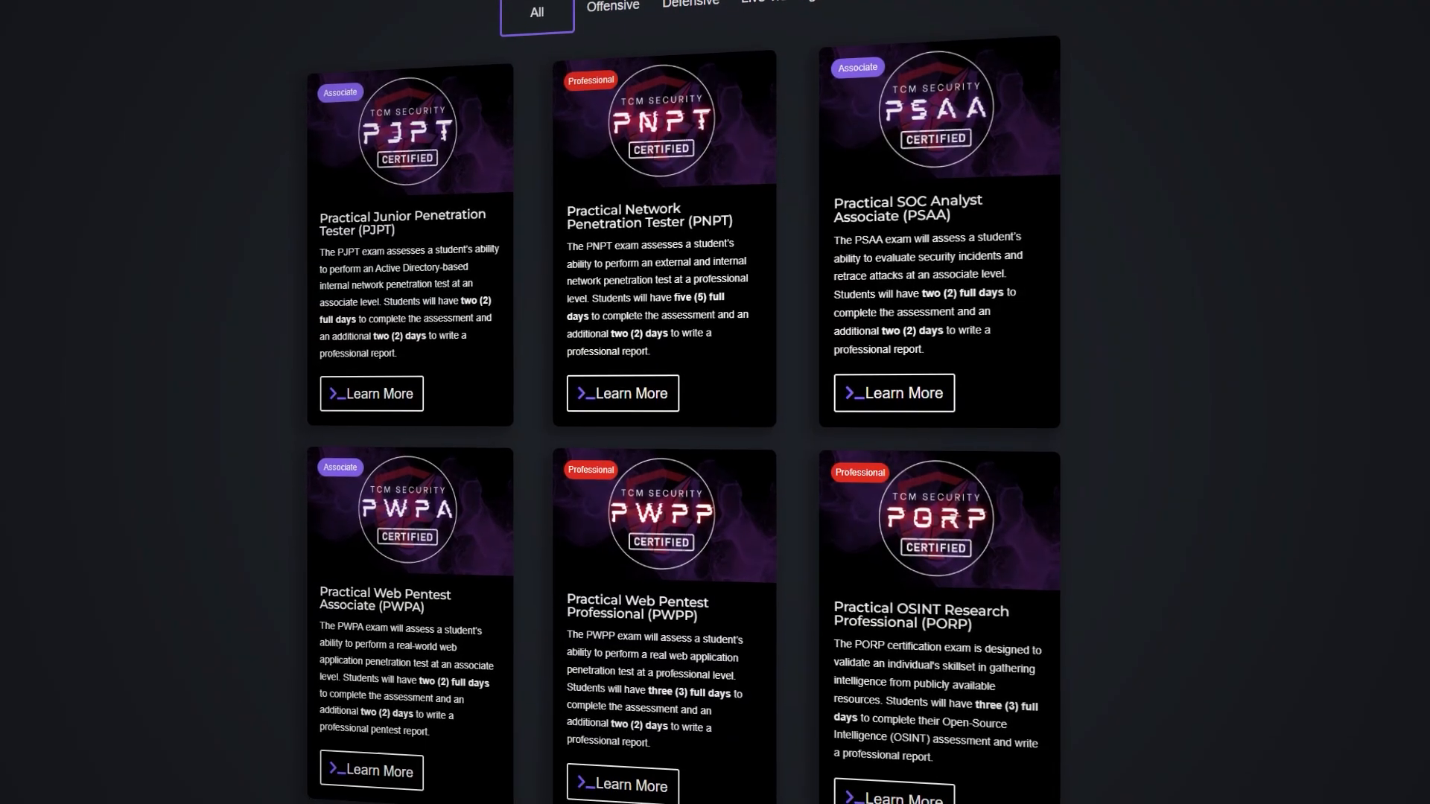
{"action": "scroll", "scroll_direction": "up", "scroll_amount": 3}
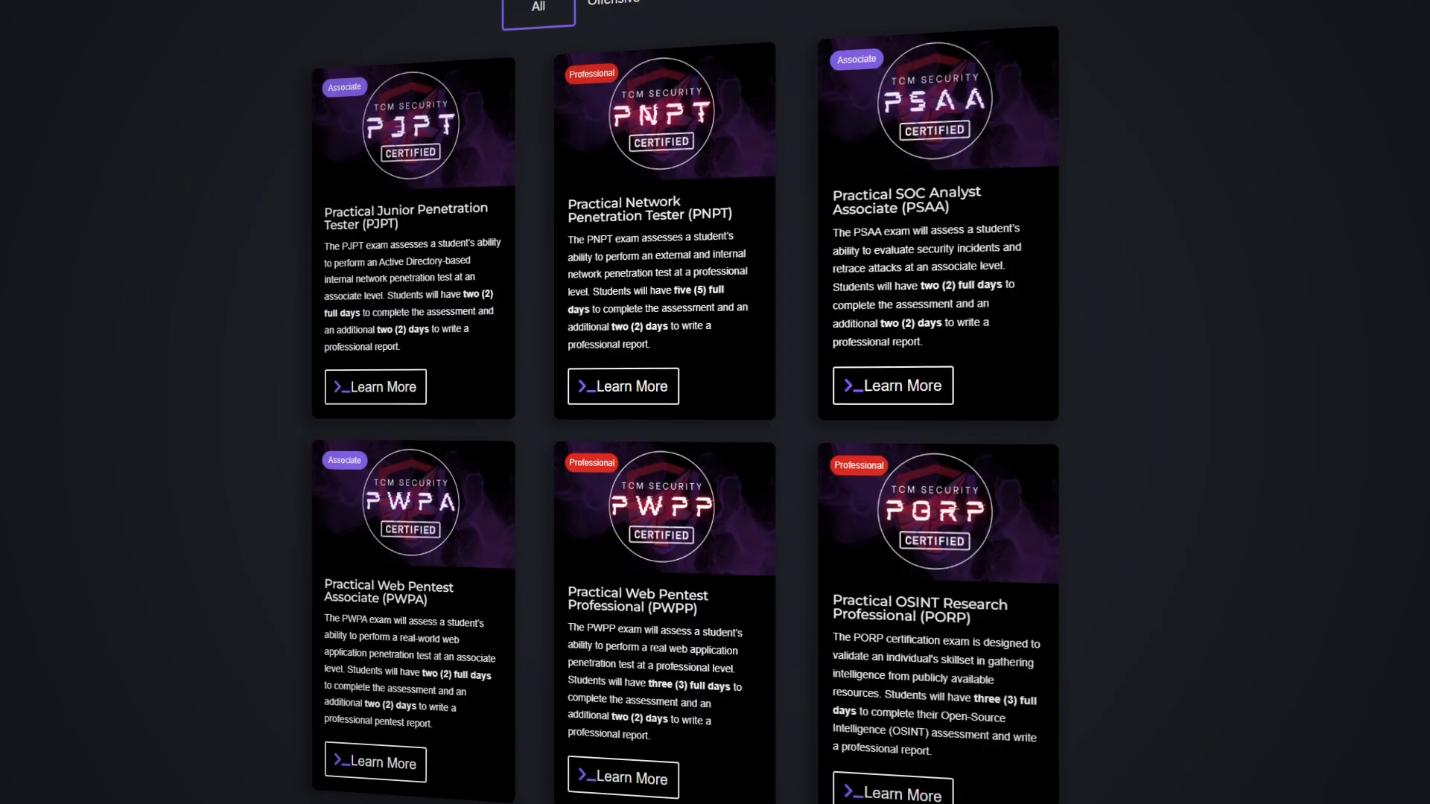
{"action": "left_click", "coordinate": [375, 386]}
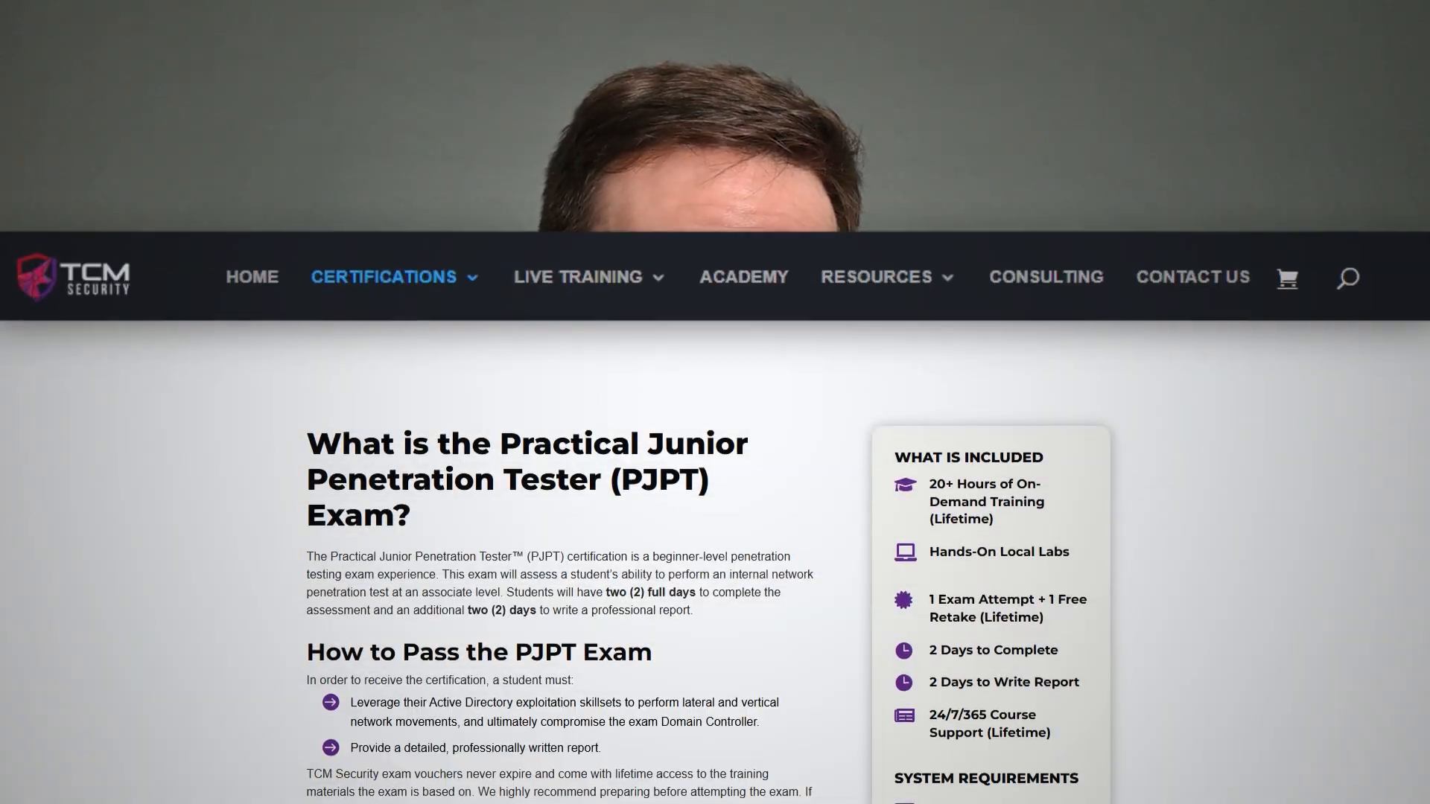
{"action": "scroll", "scroll_direction": "up", "scroll_amount": 3}
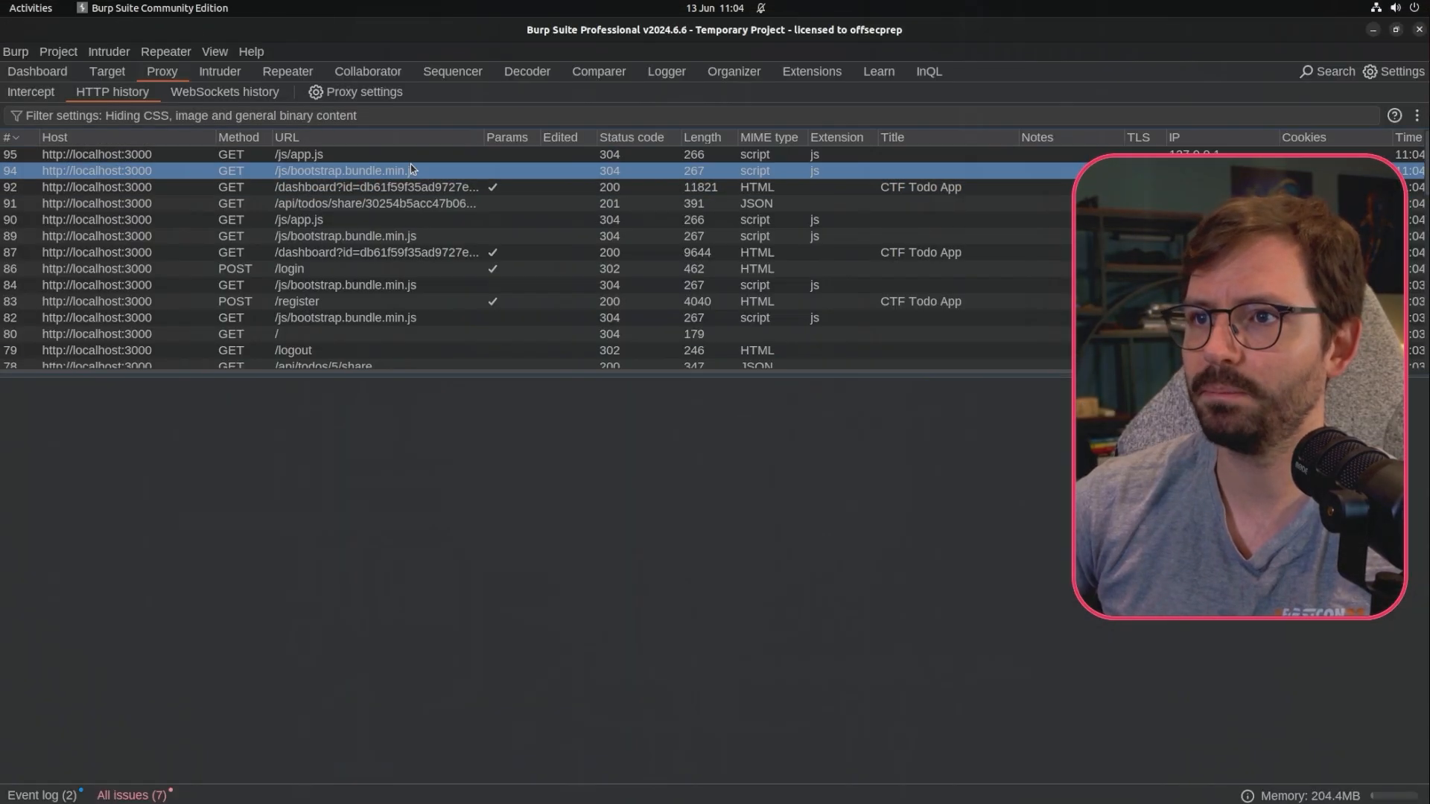
{"action": "left_click", "coordinate": [374, 203]}
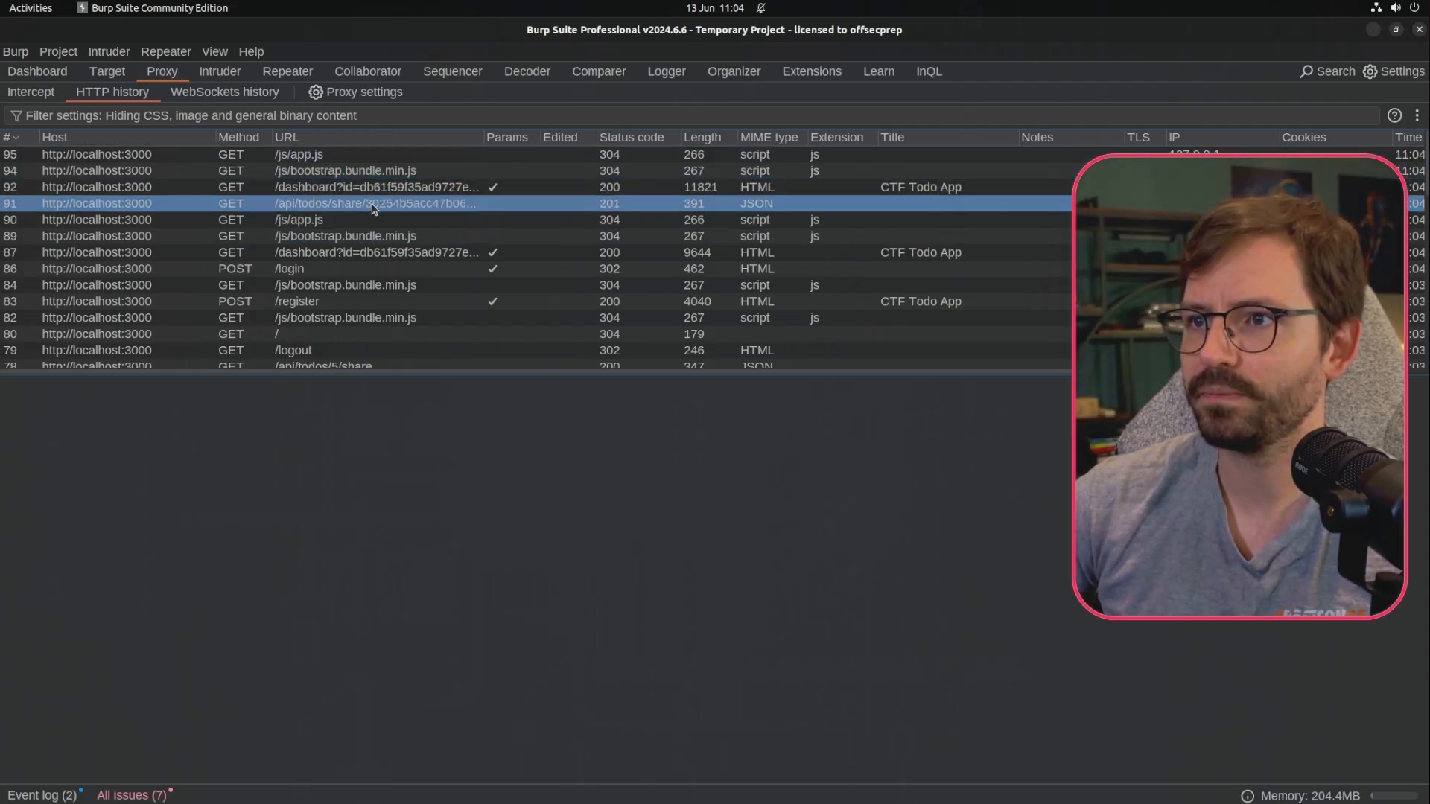
{"action": "left_click", "coordinate": [374, 202]}
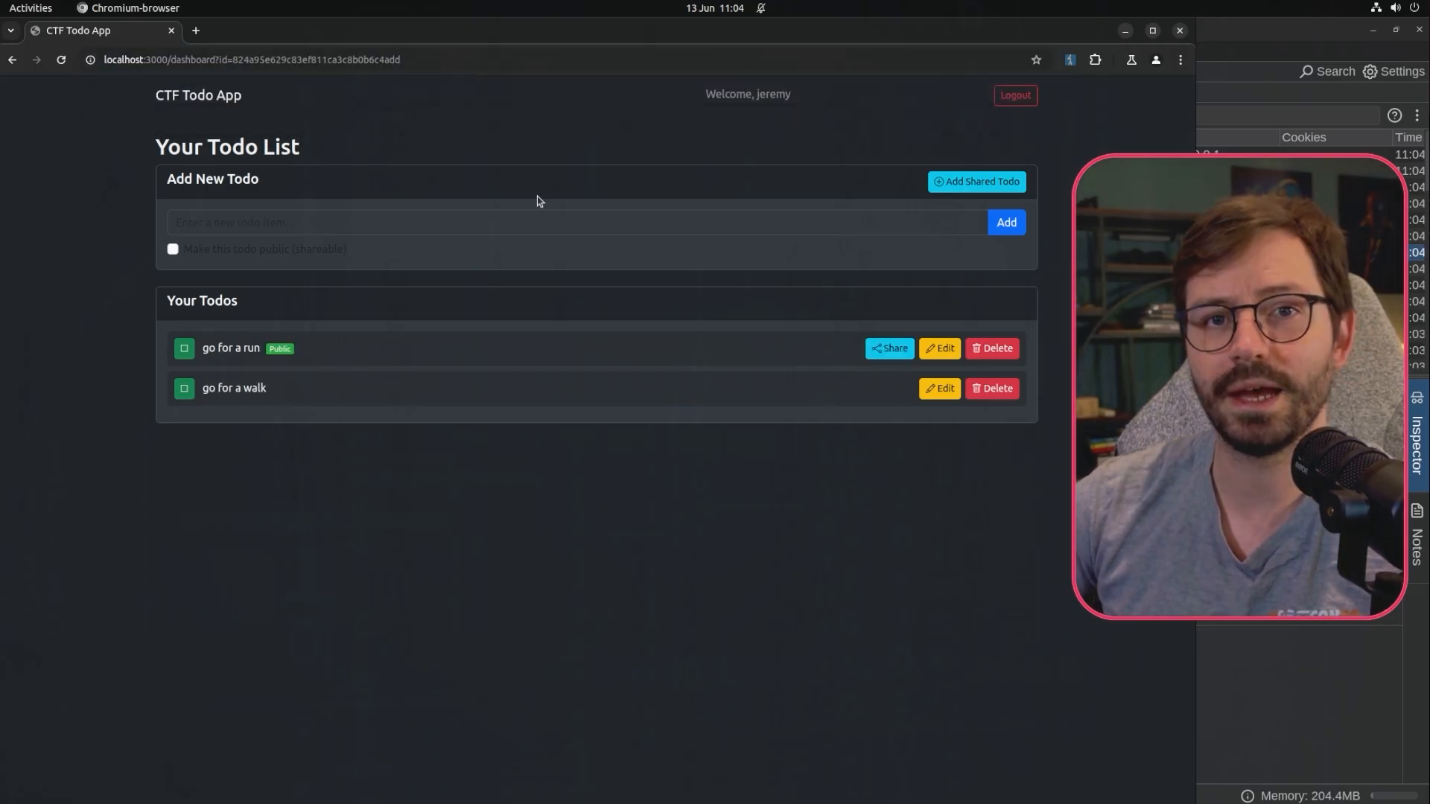
{"action": "mouse_move", "coordinate": [703, 110]}
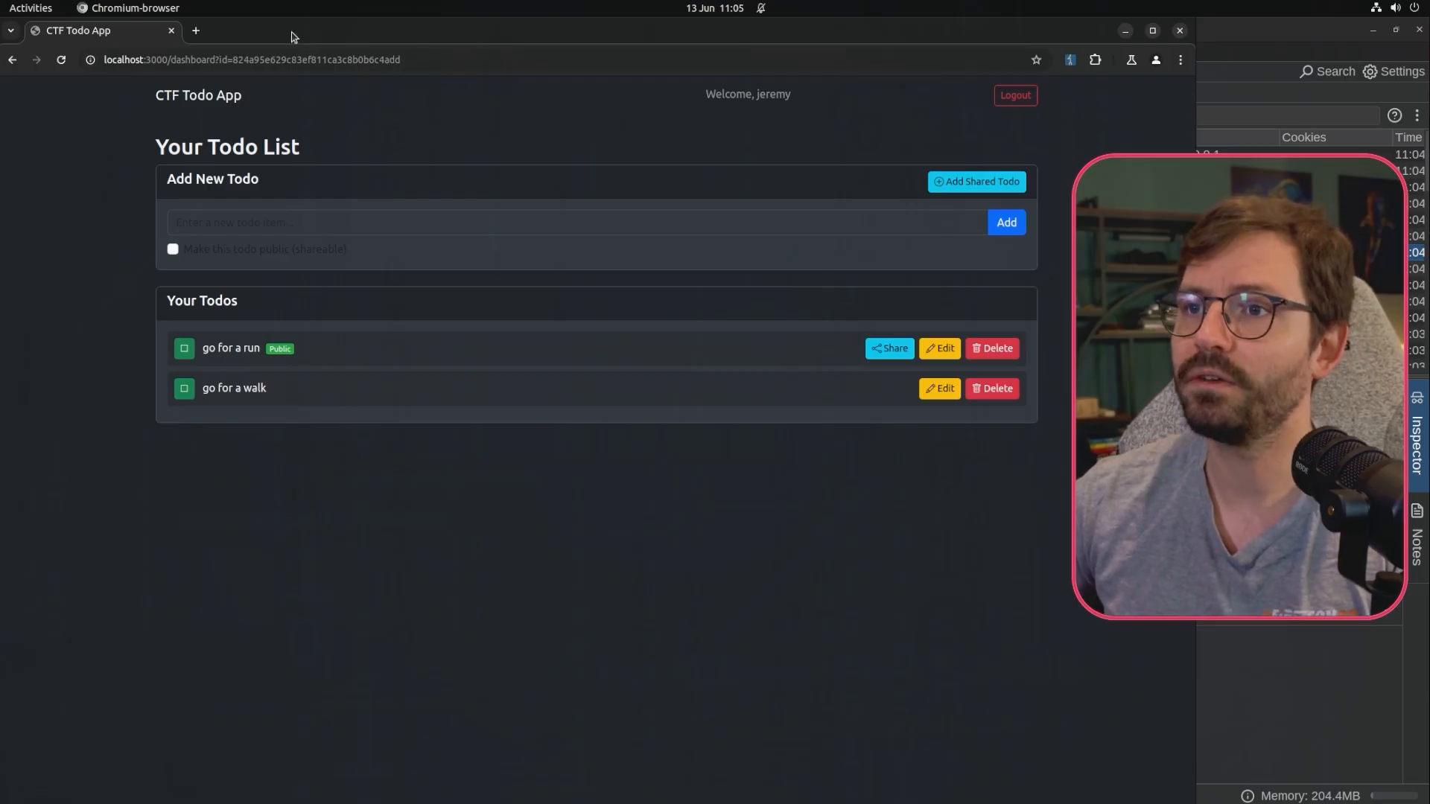
{"action": "mouse_move", "coordinate": [560, 625]}
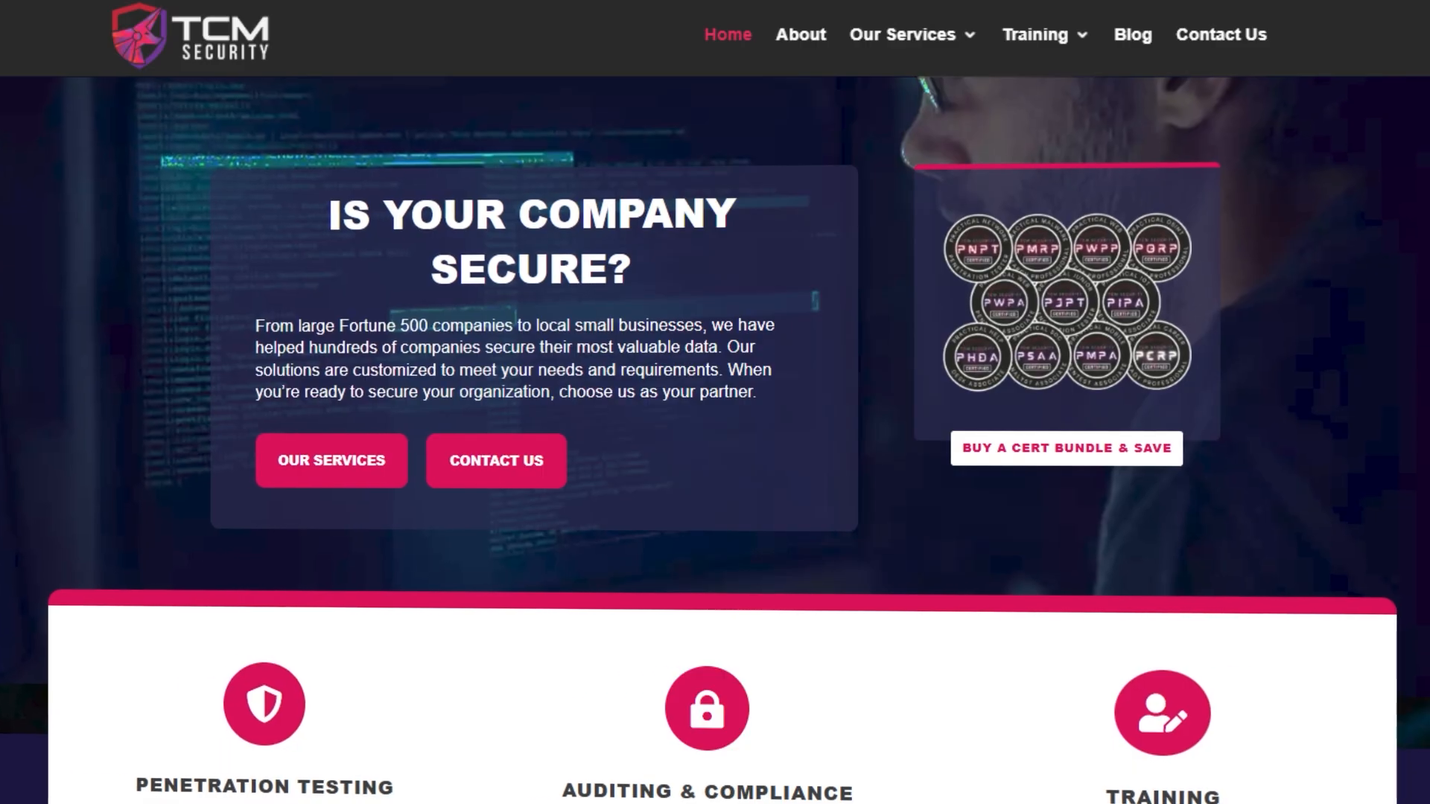
Scroll down the TCM Security homepage.
{"action": "scroll", "scroll_direction": "down", "scroll_amount": 3}
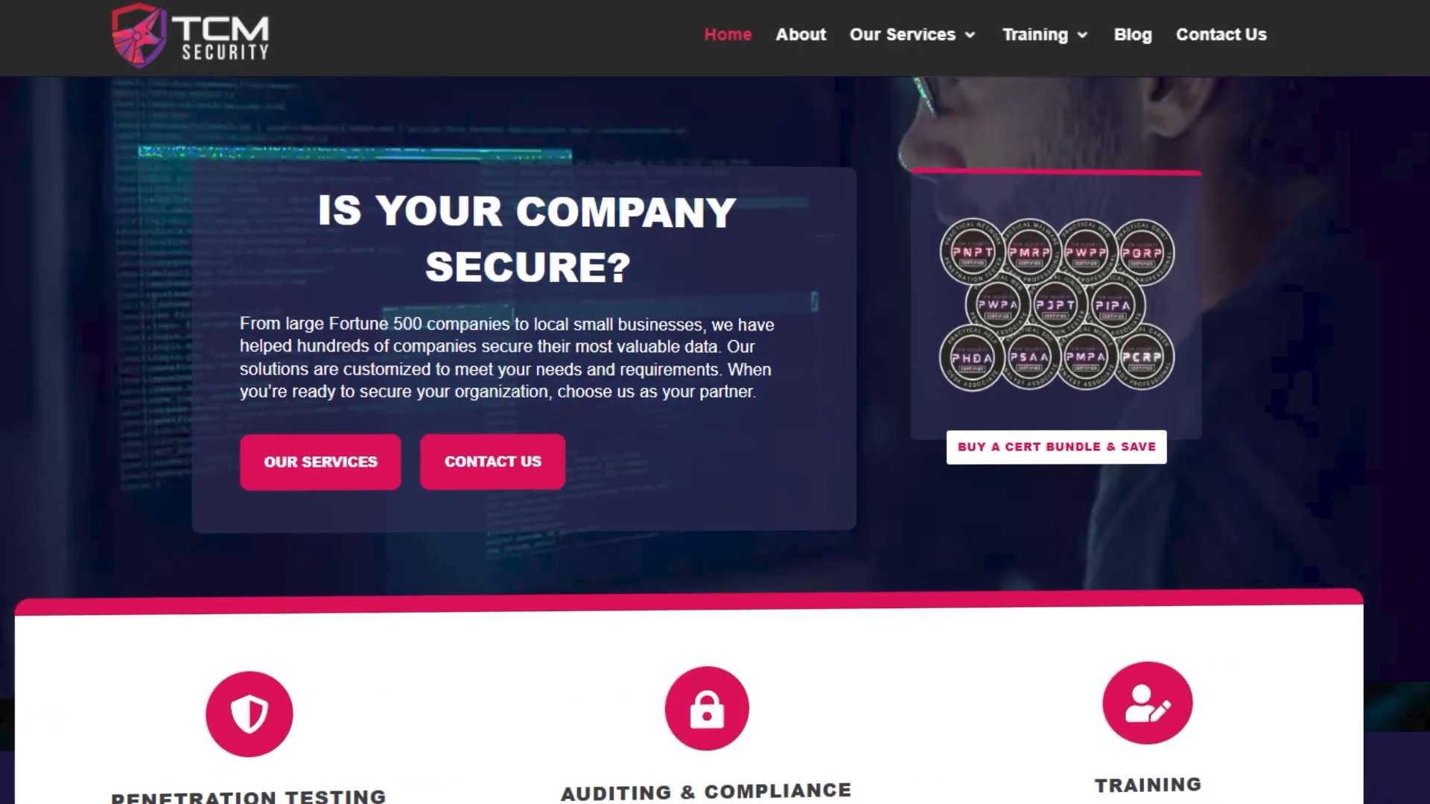